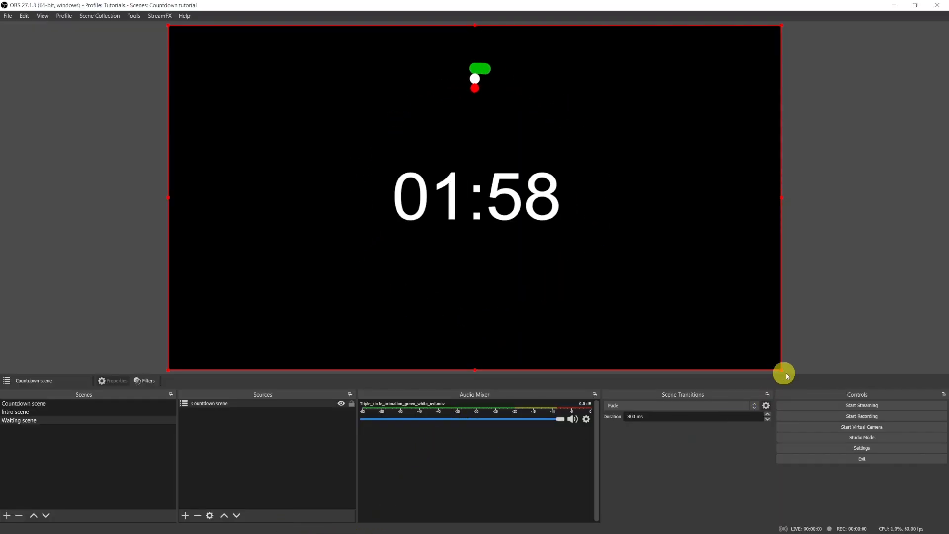
# Step: Preview the finished countdown, then visit the website's free downloads page
pyautogui.click(16, 420)
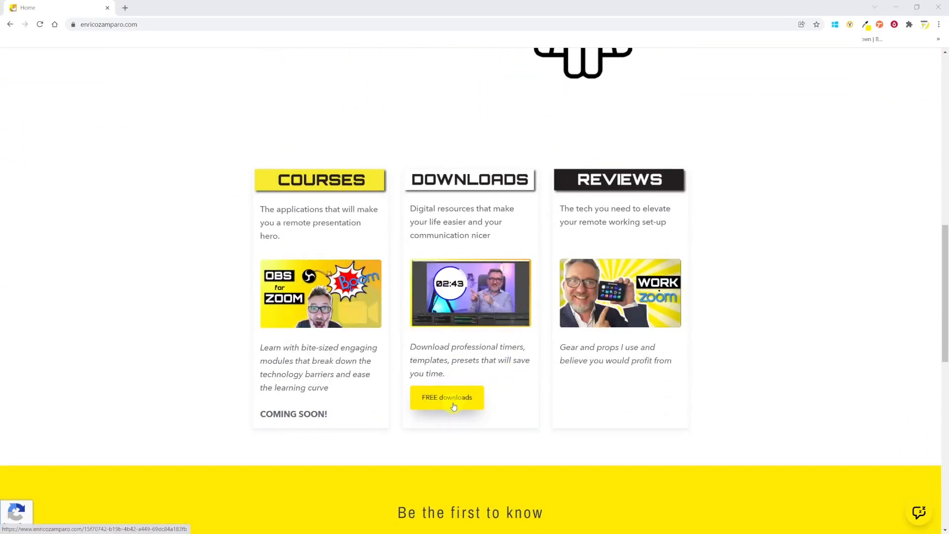
pyautogui.click(447, 397)
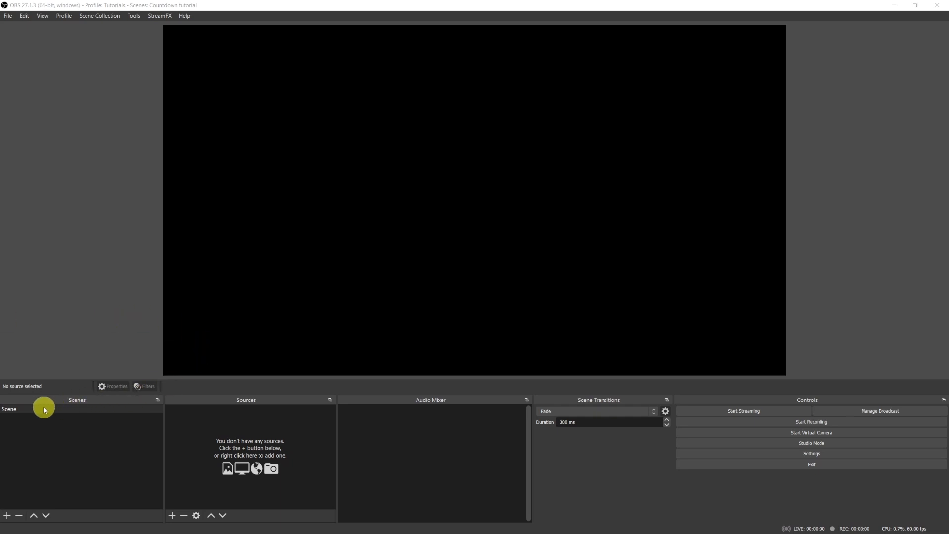
# Step: Rename the default scene to 'Countdown scene'
pyautogui.doubleClick(8, 410)
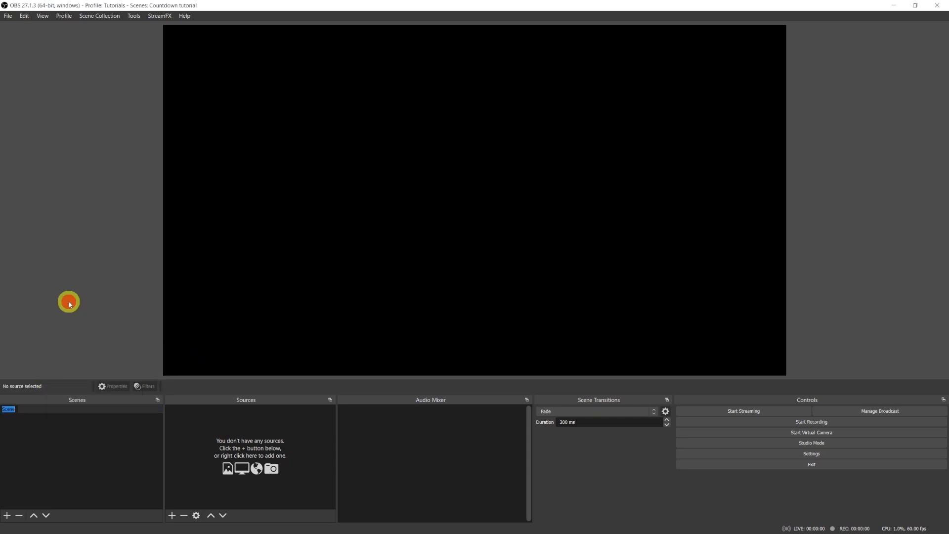
pyautogui.write('Countdown s')
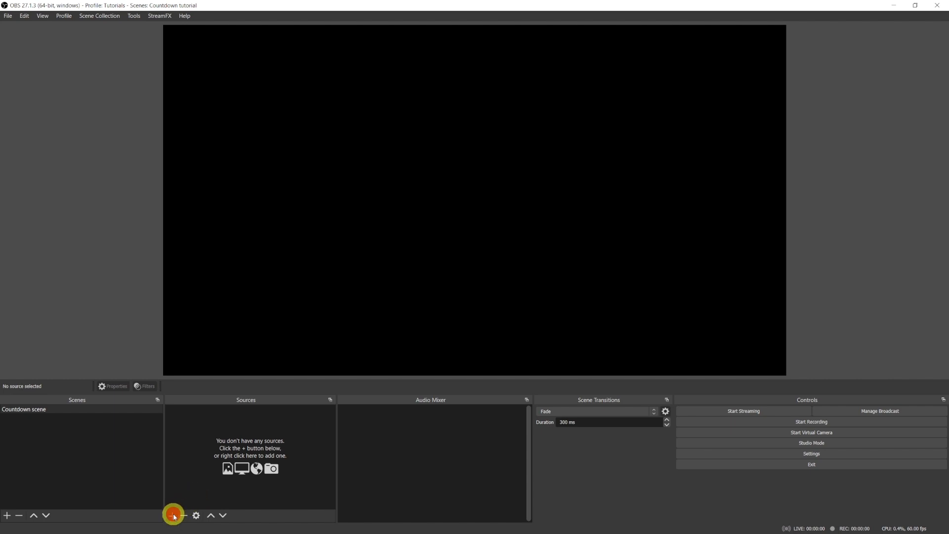
# Step: Add a text source named 'Countdown text' reading 'Countdown'
pyautogui.click(173, 515)
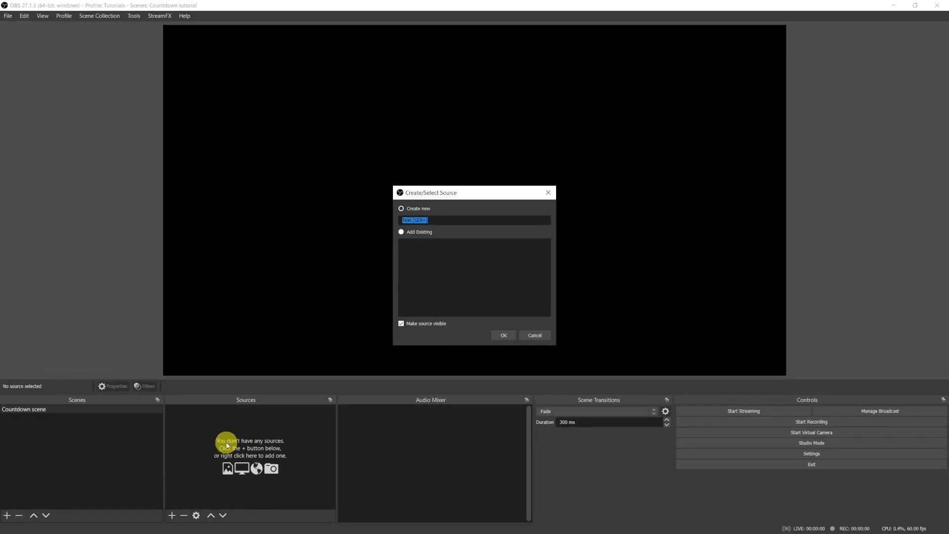
pyautogui.write('Countdown text')
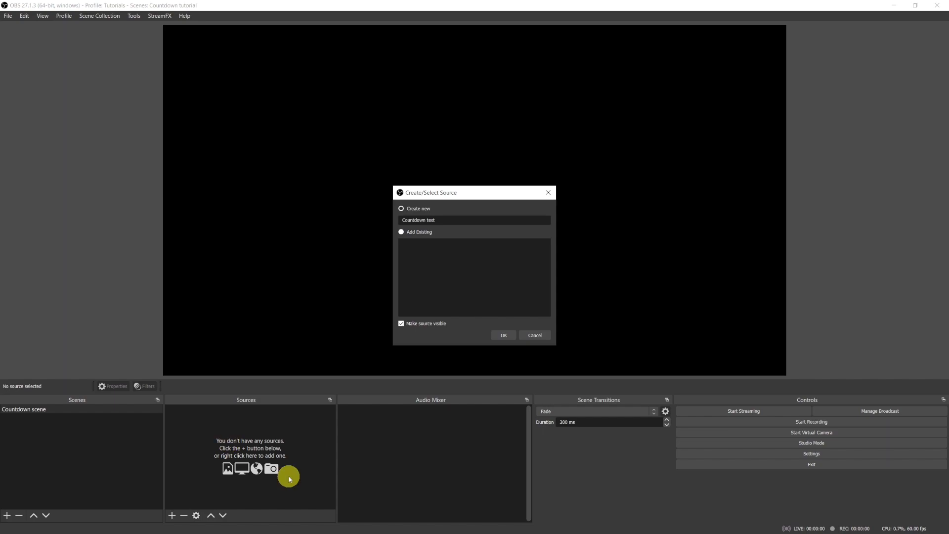
pyautogui.click(503, 335)
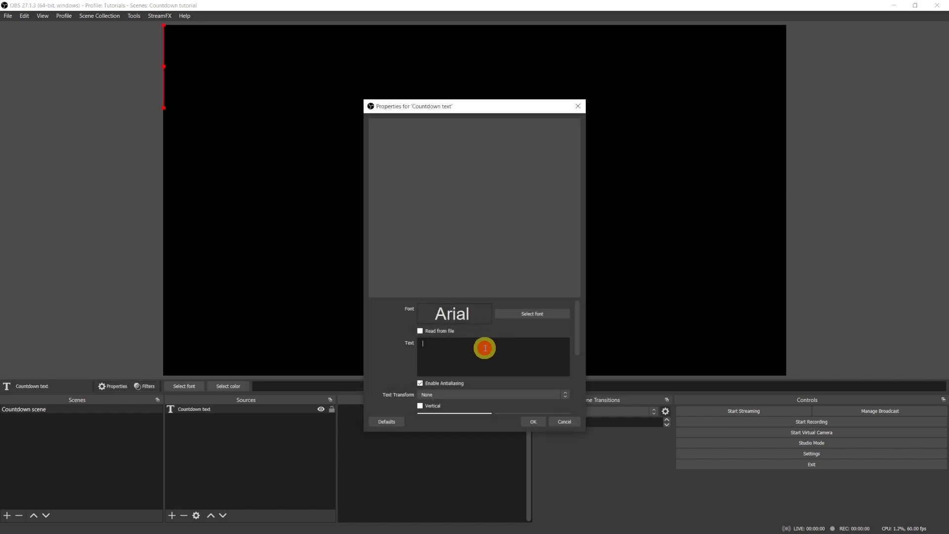
pyautogui.write('Countdown')
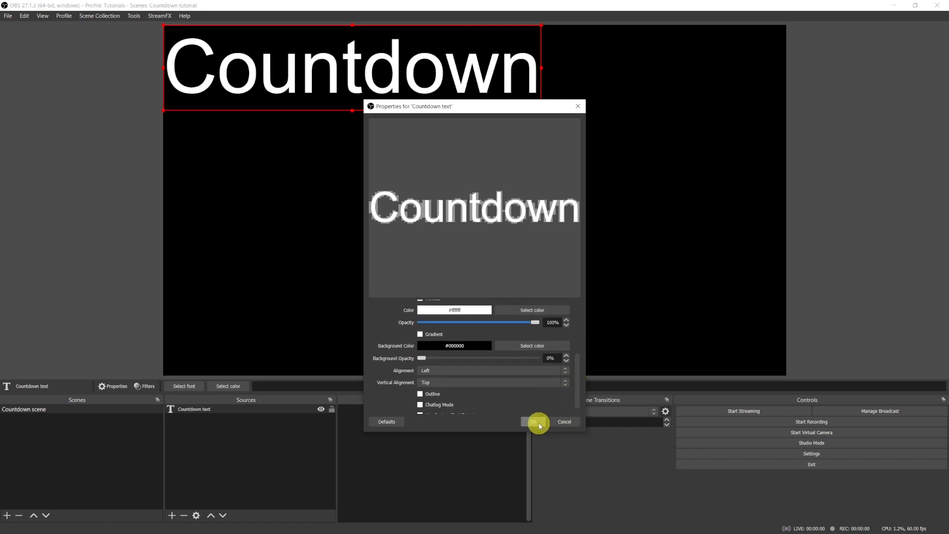
pyautogui.click(537, 422)
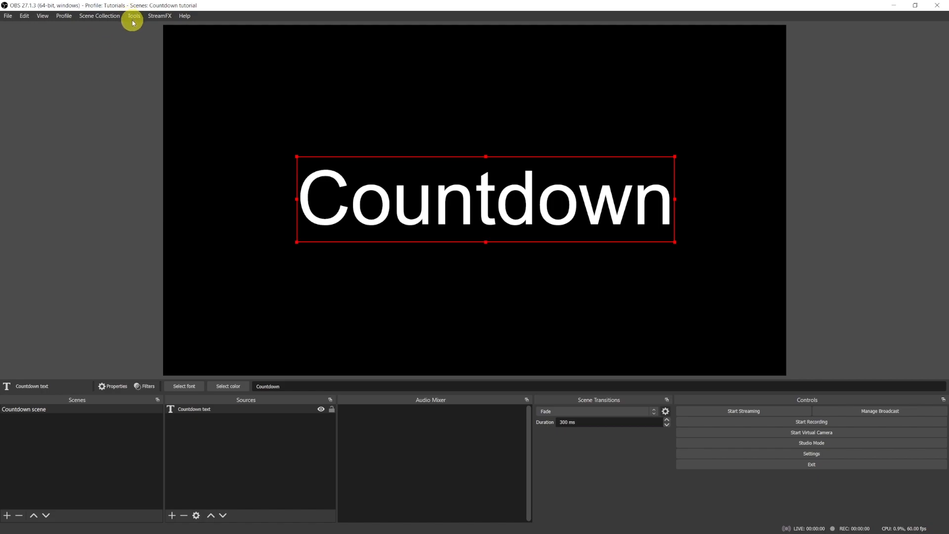
# Step: Load the countdown.lua script in the Scripts manager
pyautogui.click(133, 16)
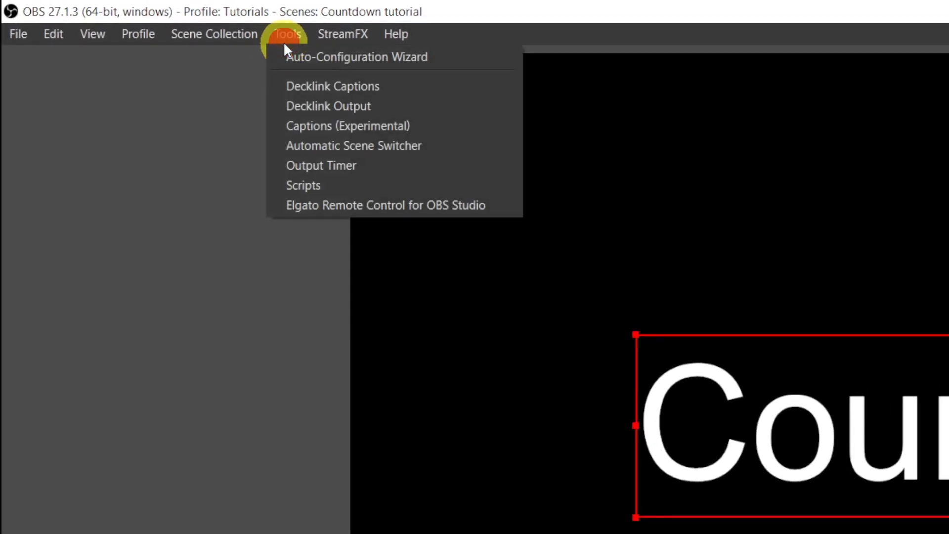
pyautogui.click(303, 185)
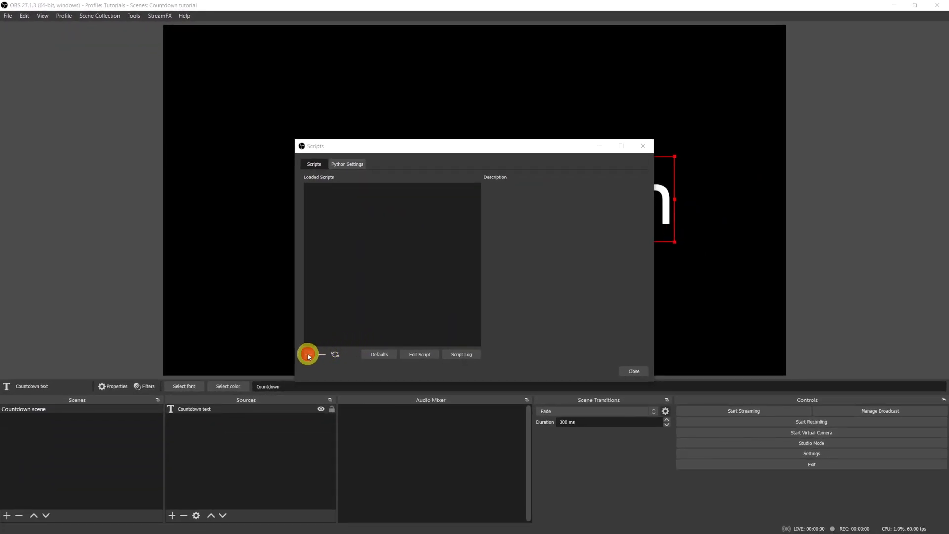
pyautogui.click(308, 354)
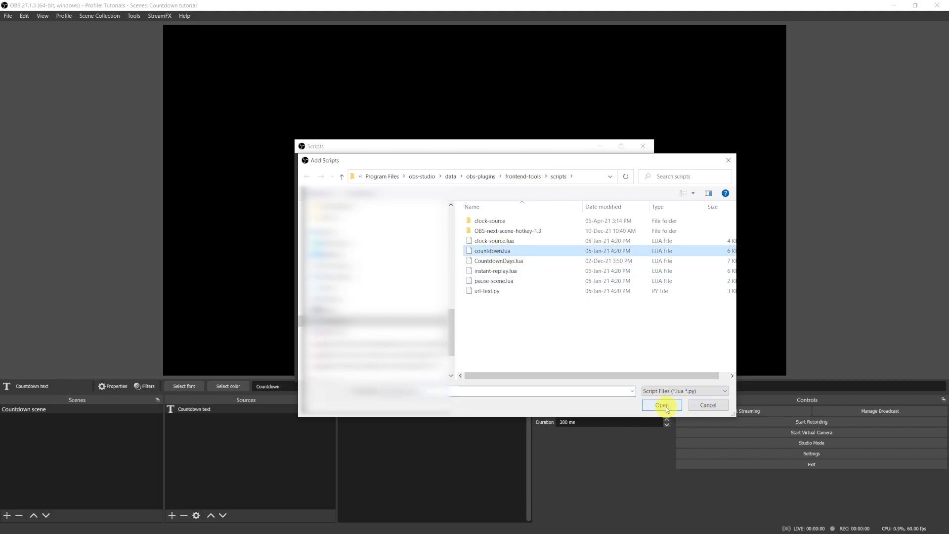
pyautogui.click(661, 405)
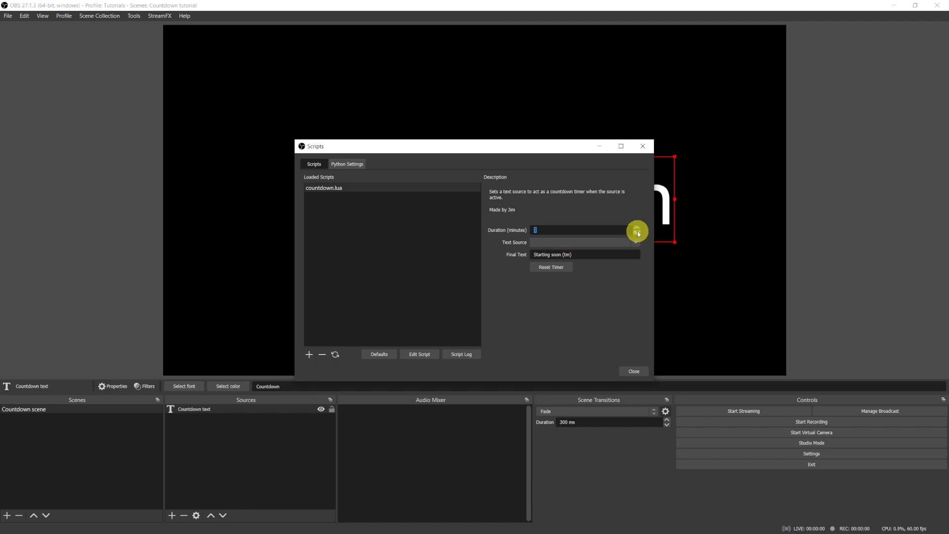
# Step: Set the script's duration to 2 minutes with 'Countdown text' as the text source
pyautogui.click(635, 242)
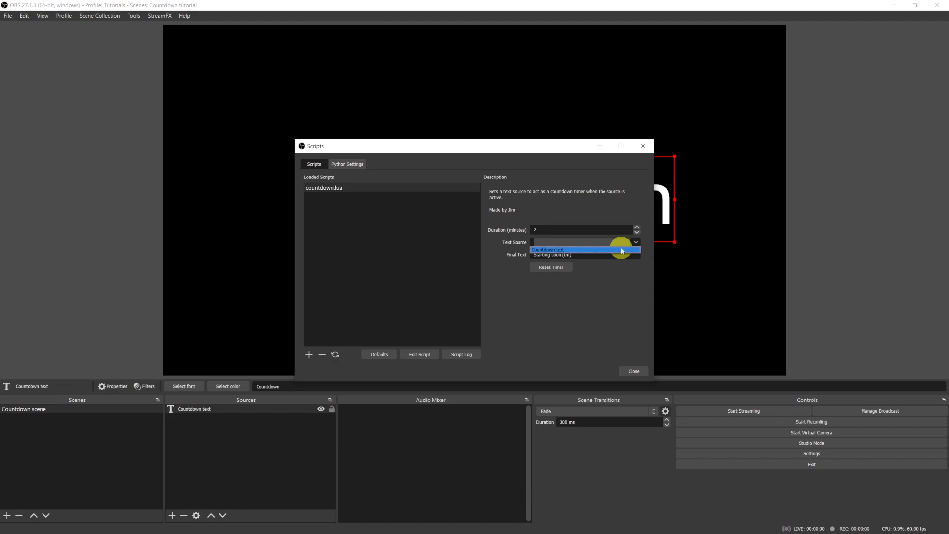
pyautogui.click(556, 250)
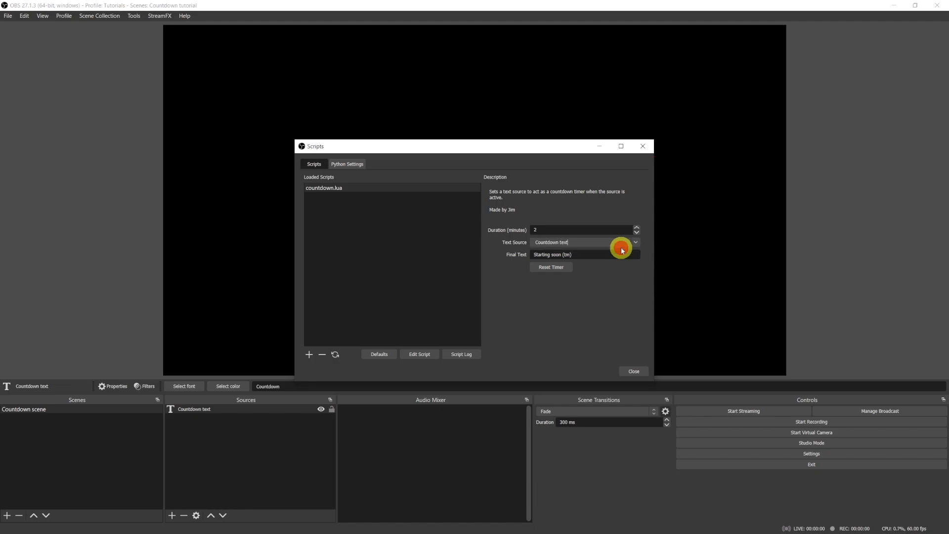
pyautogui.click(633, 371)
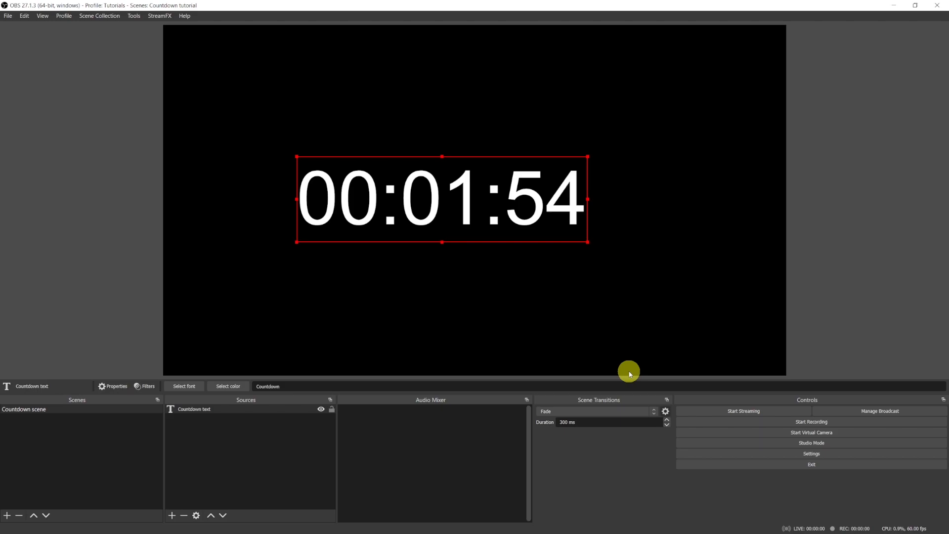
pyautogui.moveTo(392, 323)
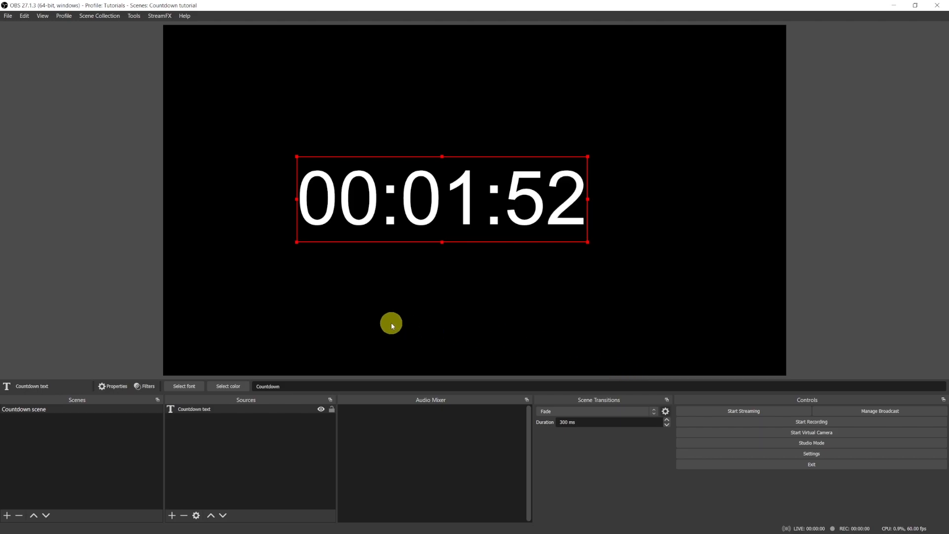
pyautogui.moveTo(325, 255)
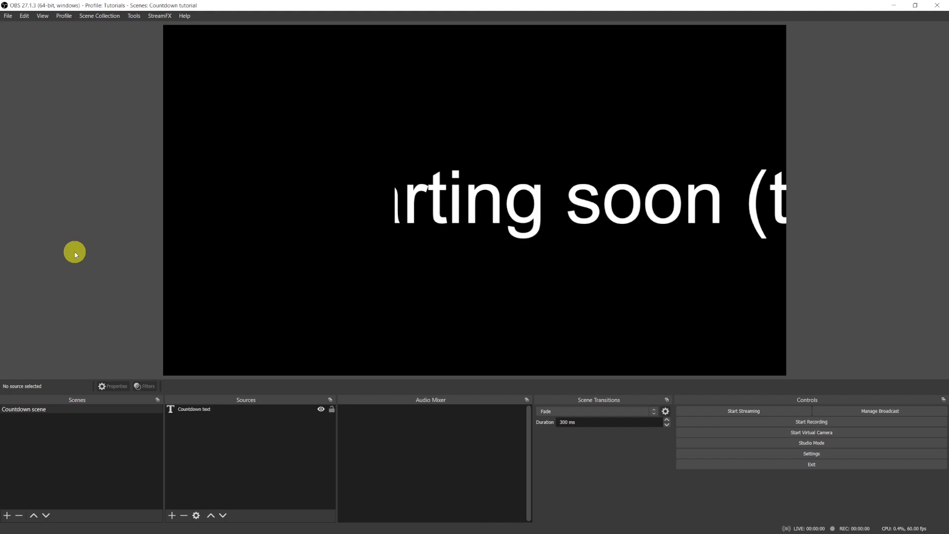
# Step: Switch the timer to minutes-and-seconds format and drag it to the canvas centre
pyautogui.click(130, 16)
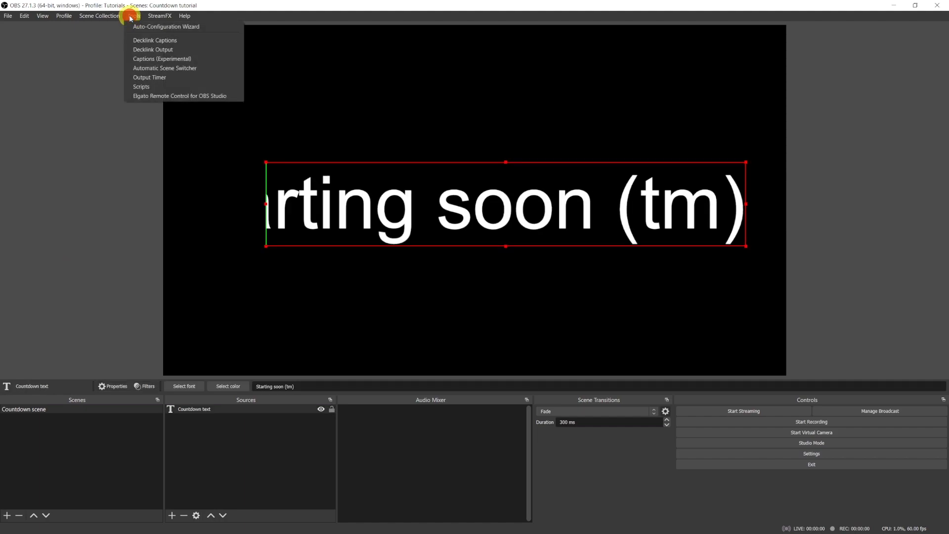
pyautogui.click(141, 86)
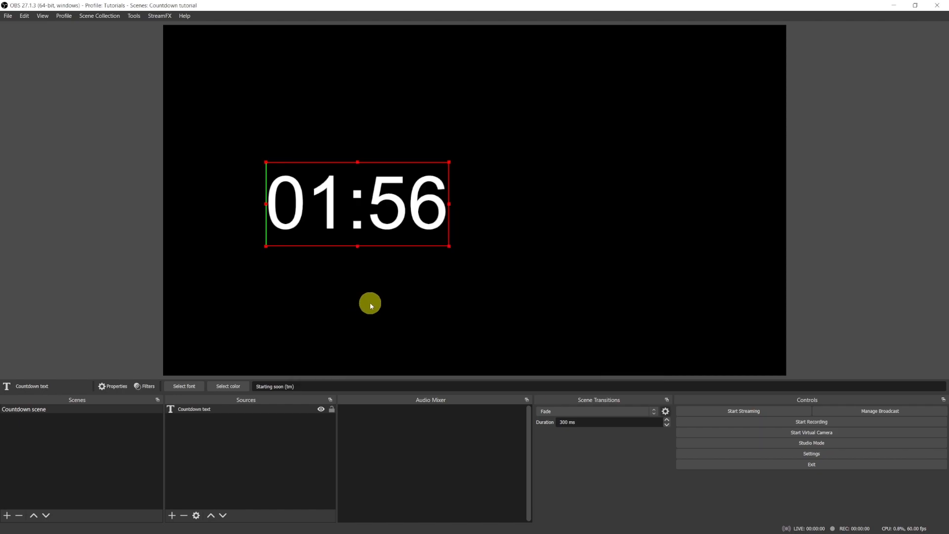
pyautogui.moveTo(369, 303); pyautogui.dragTo(429, 227)
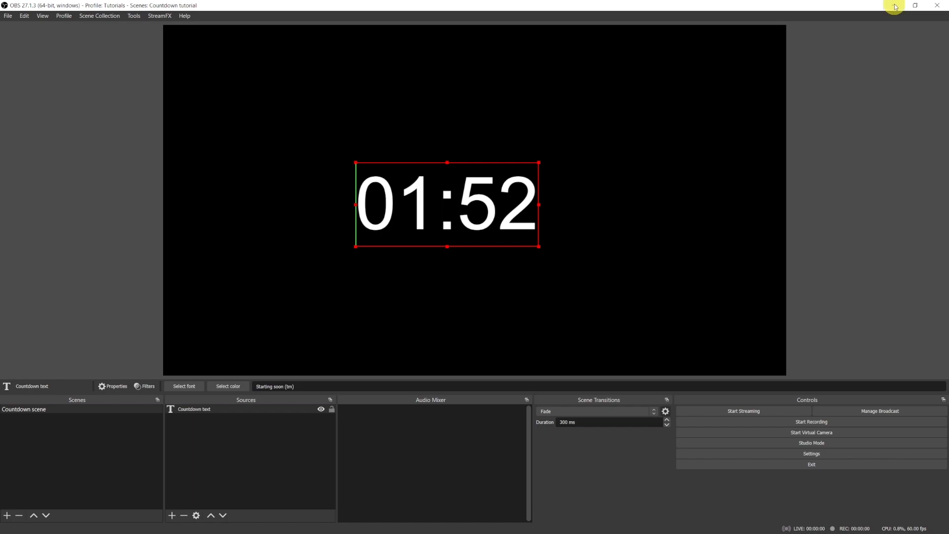
pyautogui.moveTo(892, 6)
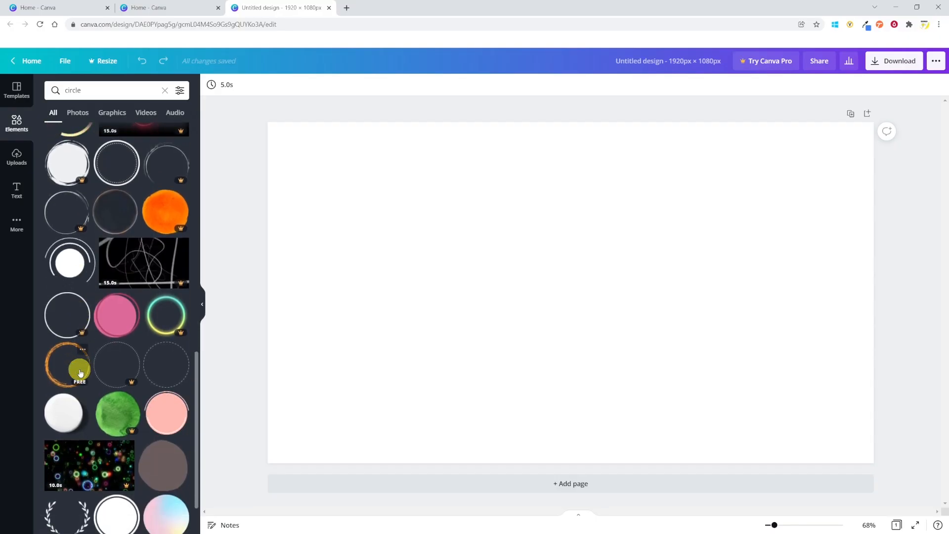
# Step: Set the Countdown 1.mp4 video speed to 165%
pyautogui.scroll(-3)
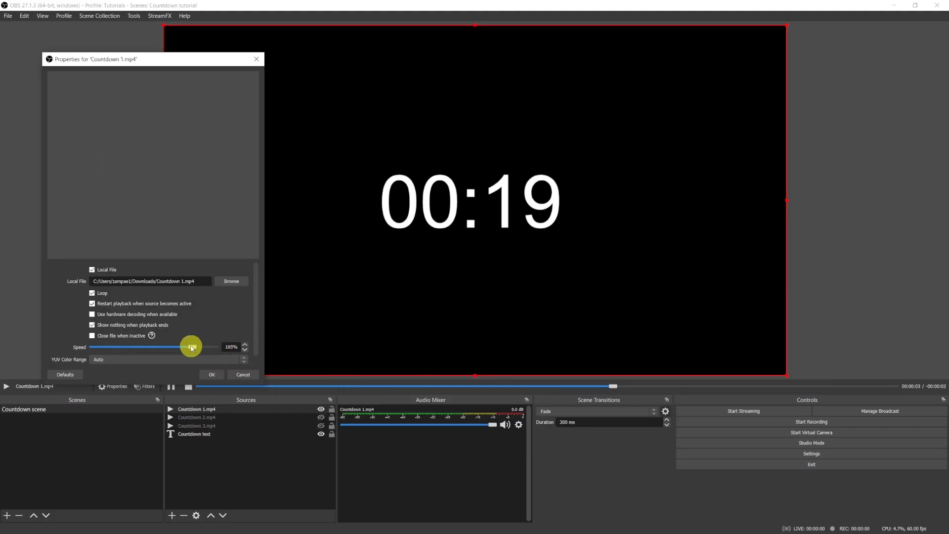
pyautogui.click(211, 374)
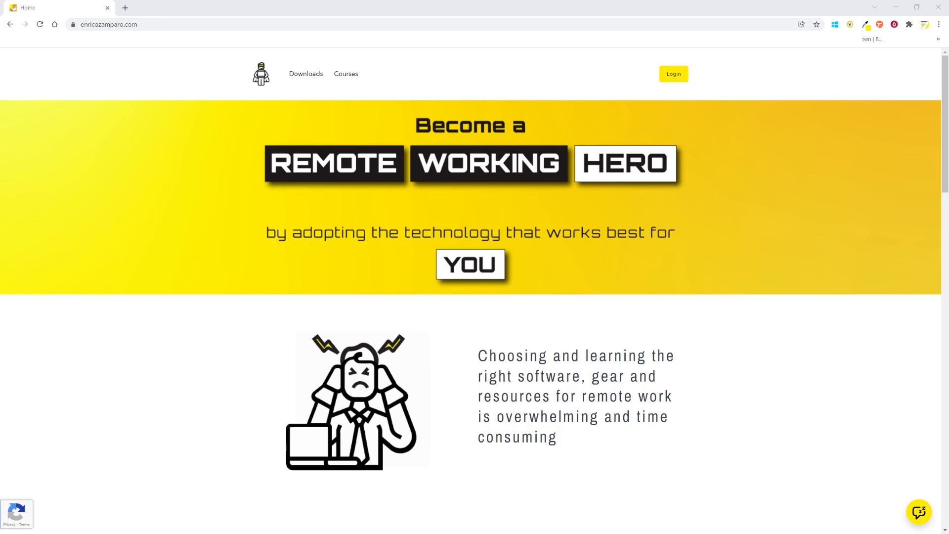
# Step: Scroll the enricozamparo.com homepage and open the FREE downloads page
pyautogui.scroll(-3)
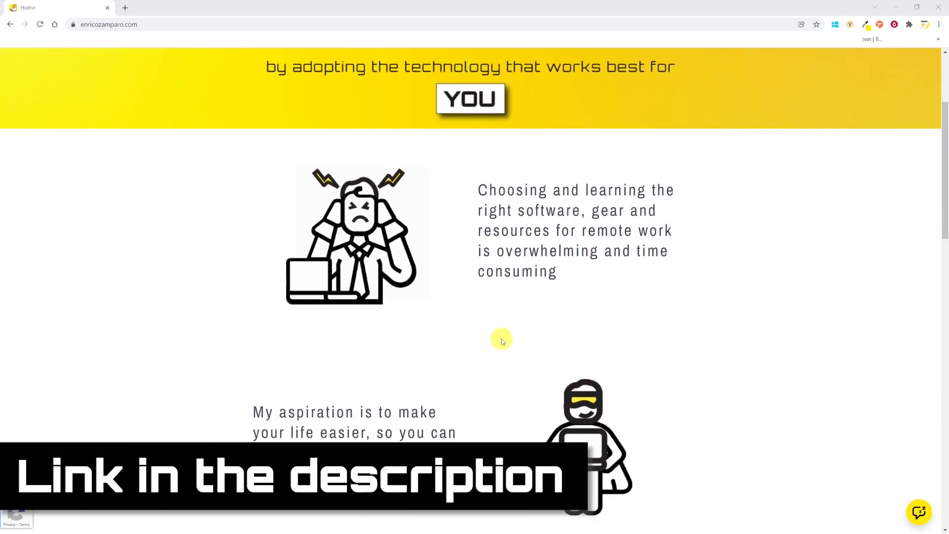
pyautogui.scroll(-3)
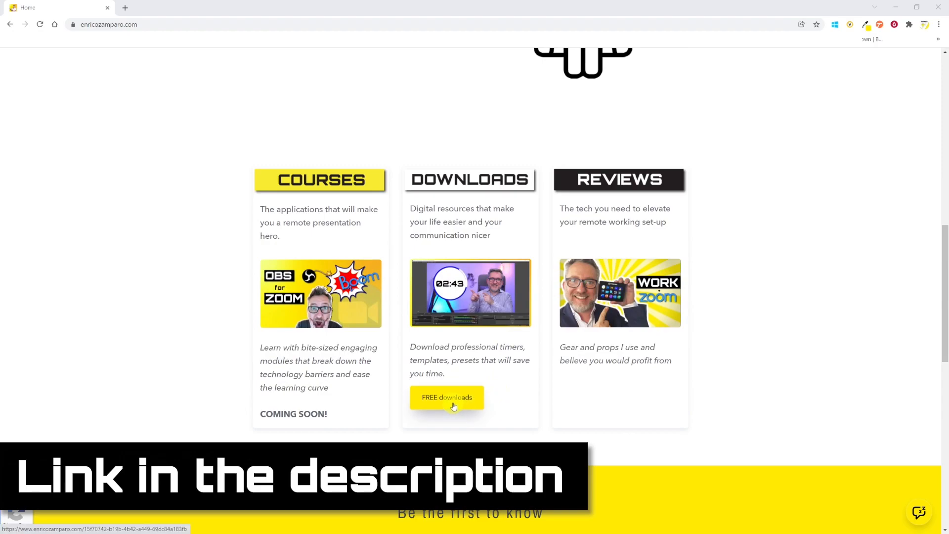
pyautogui.click(452, 403)
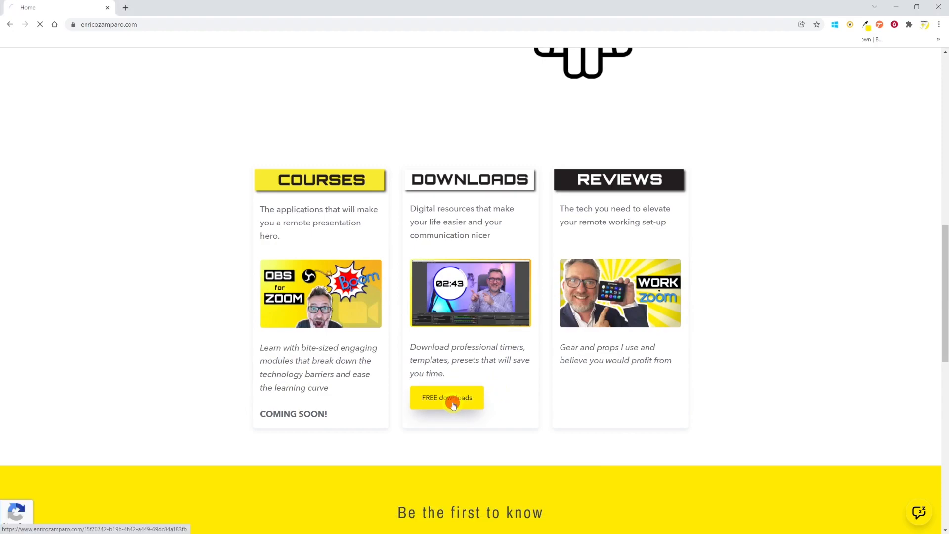
pyautogui.click(446, 398)
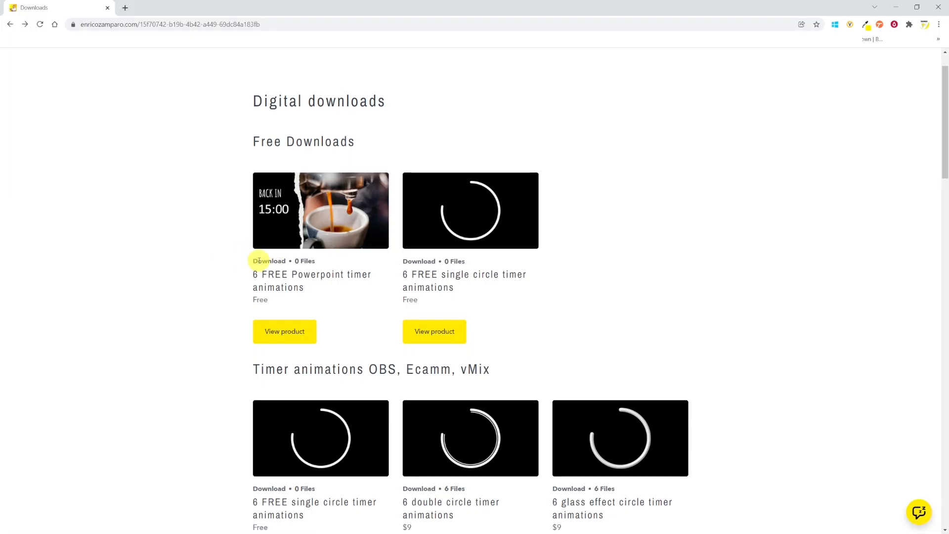
# Step: Scroll the Downloads page to the Timer animations section
pyautogui.scroll(-3)
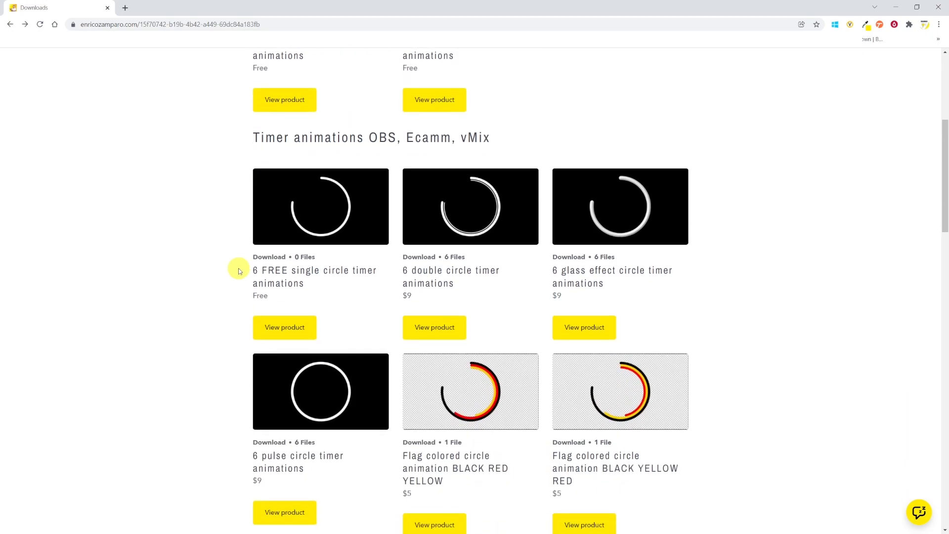
pyautogui.scroll(-3)
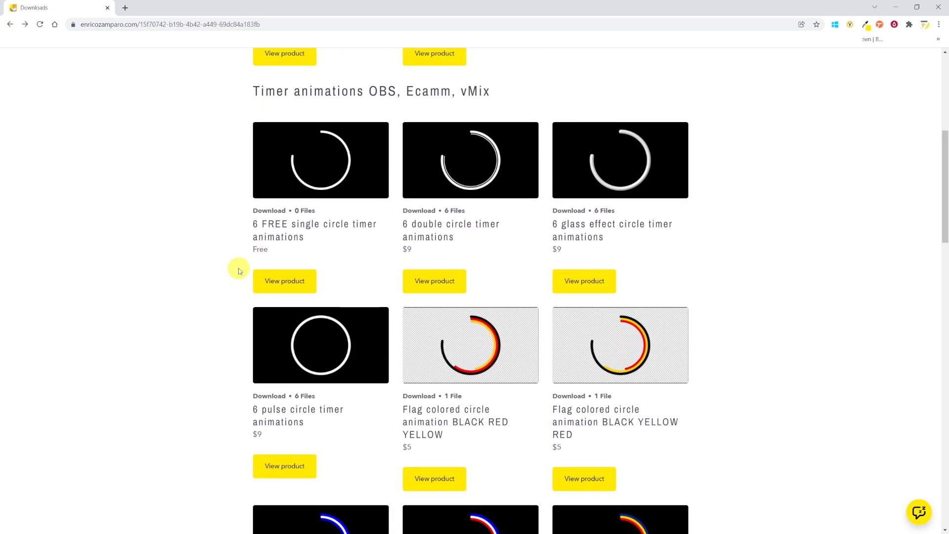
pyautogui.scroll(-3)
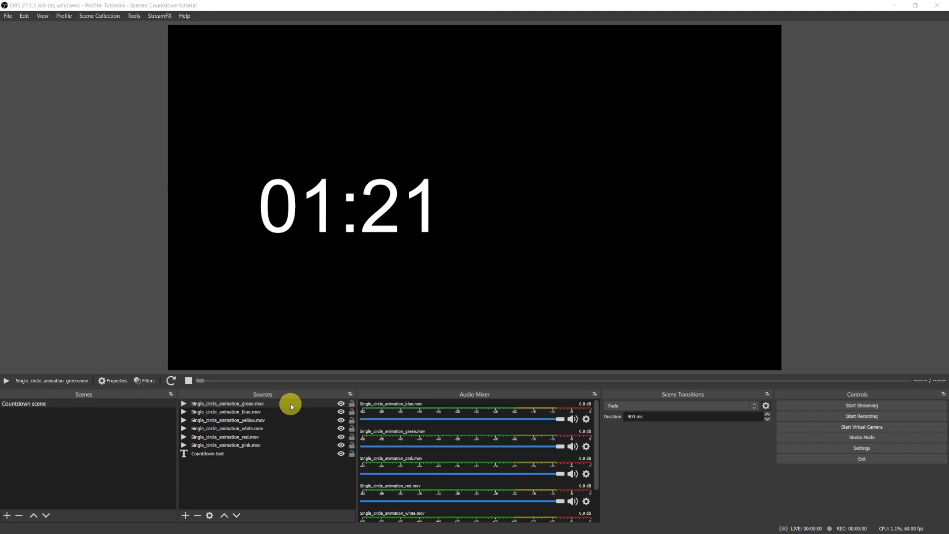
# Step: Enable Loop in the green single-circle animation's properties
pyautogui.rightClick(226, 403)
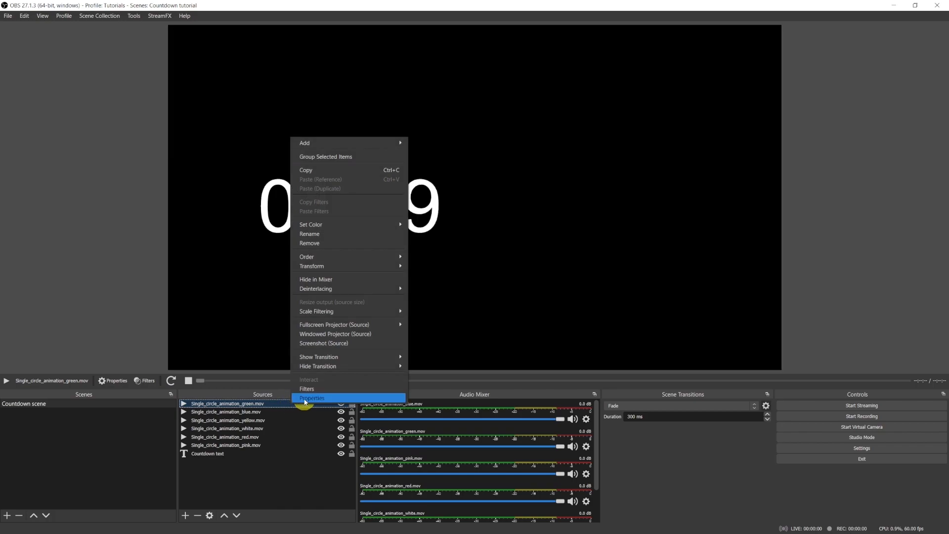
pyautogui.click(311, 397)
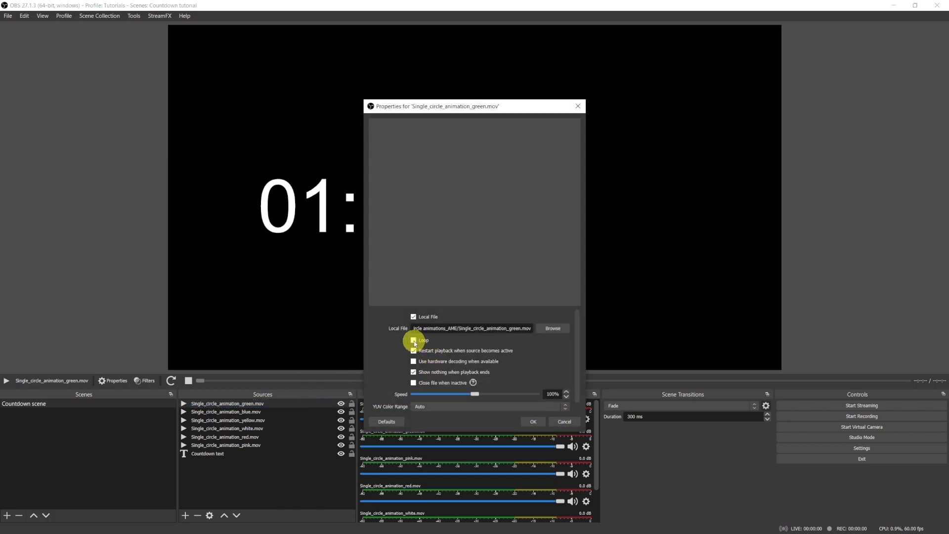
pyautogui.click(413, 316)
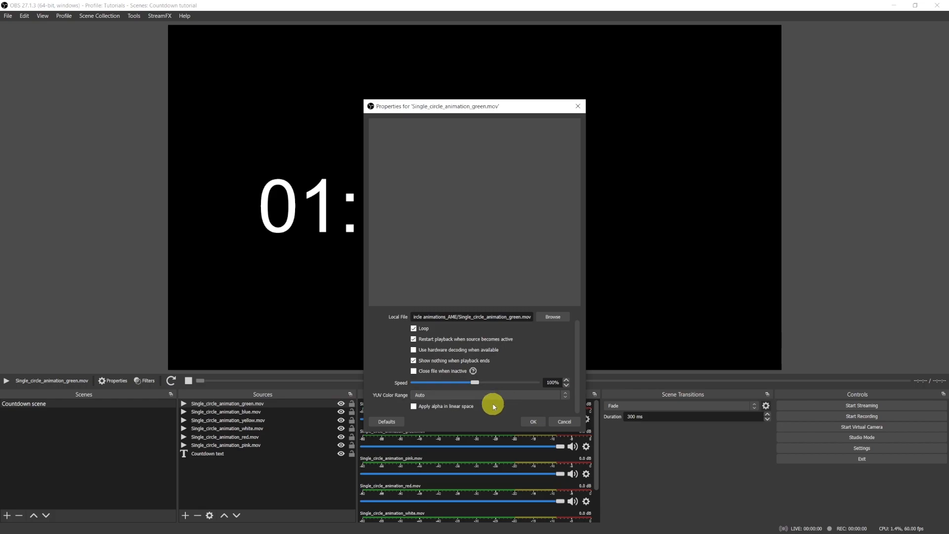
pyautogui.moveTo(459, 418)
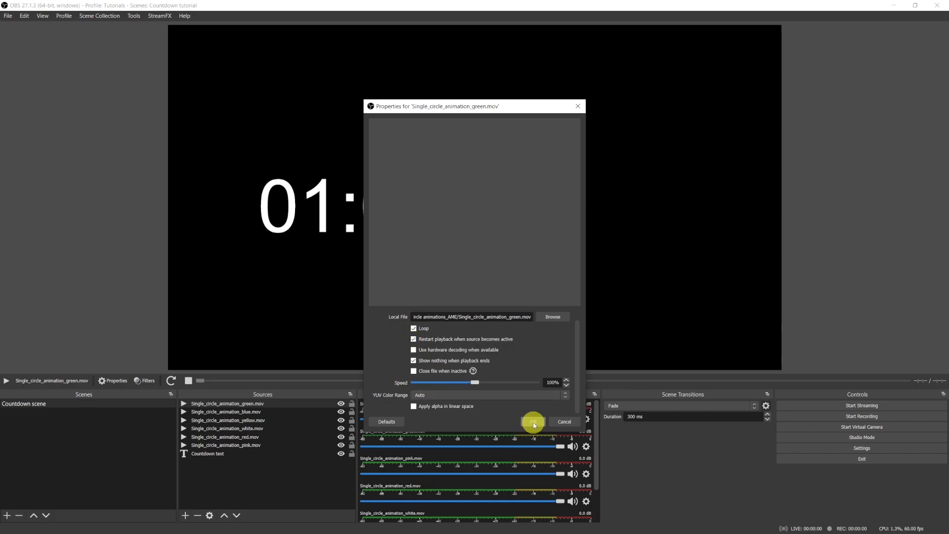
pyautogui.click(532, 421)
pyautogui.write('Intro scene')
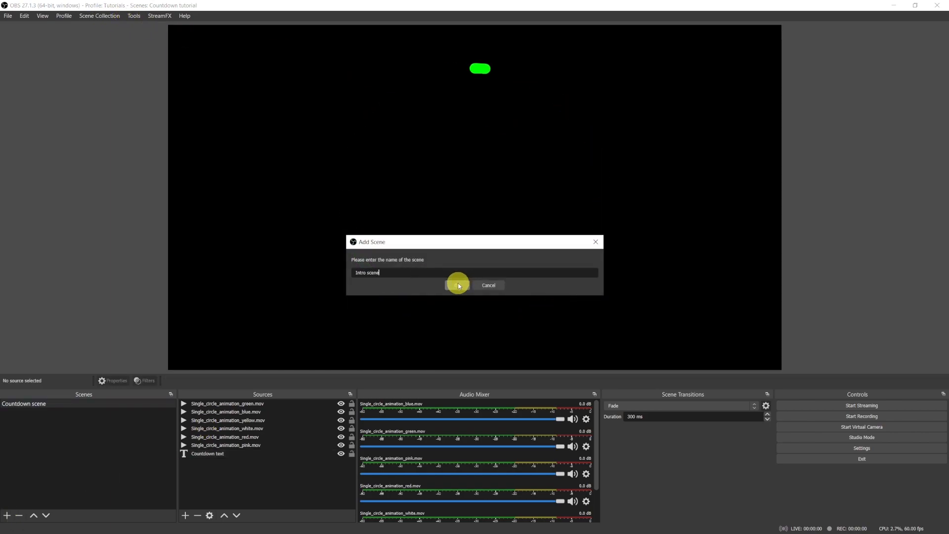
# Step: Confirm the 'Intro scene' name and return to Countdown scene
pyautogui.click(458, 285)
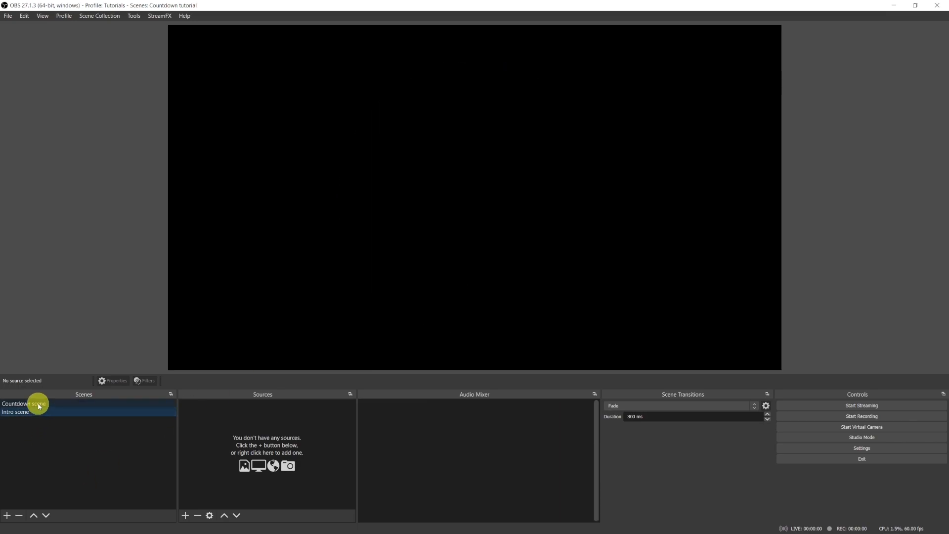
pyautogui.click(20, 404)
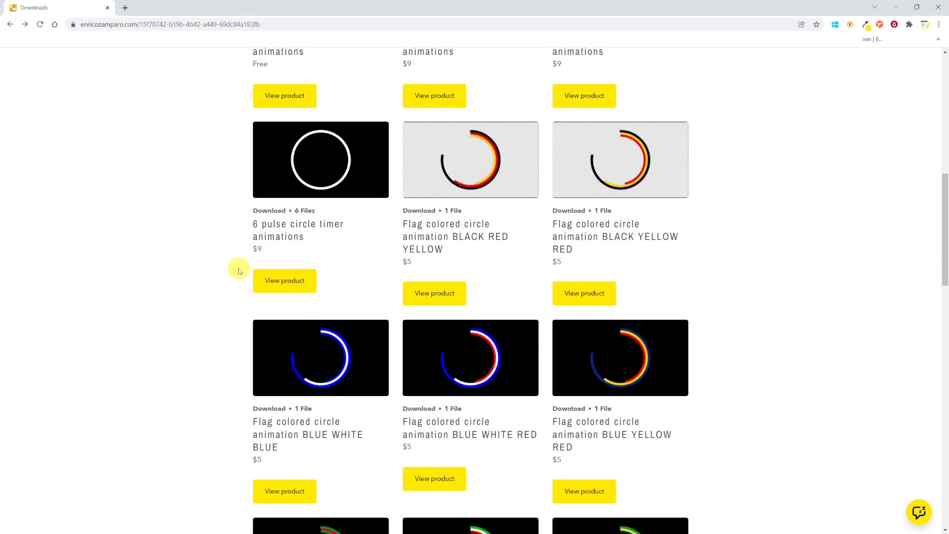
pyautogui.scroll(-3)
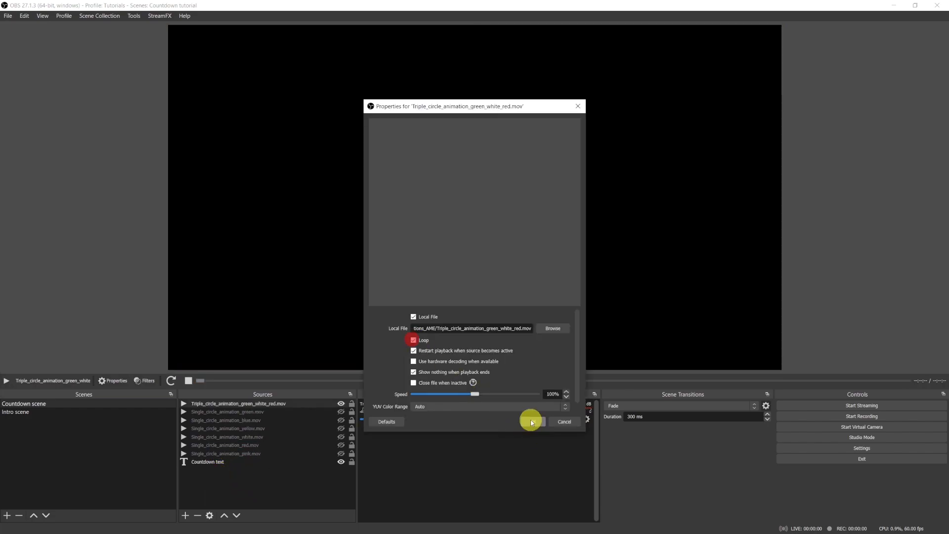
# Step: Confirm Loop for Triple_circle_animation_green_white_red.mov
pyautogui.click(532, 422)
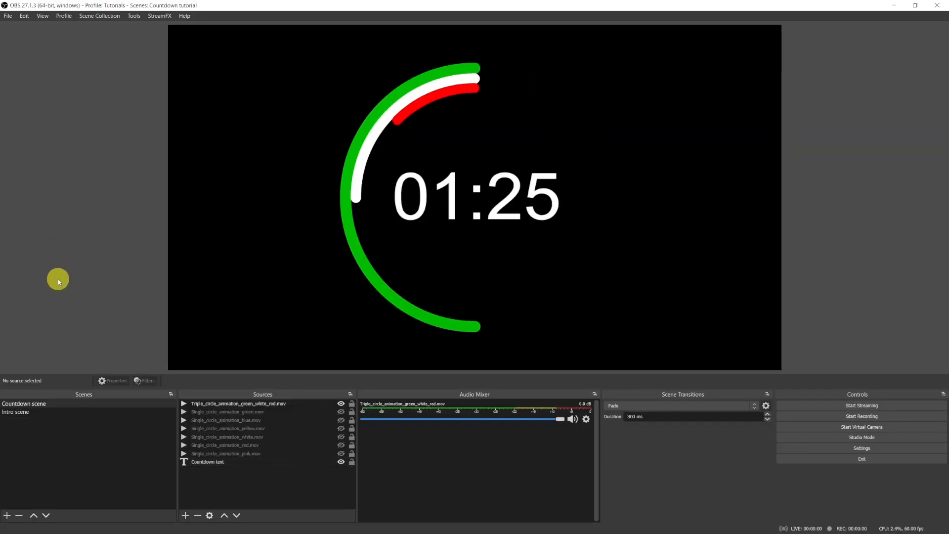
pyautogui.moveTo(59, 318)
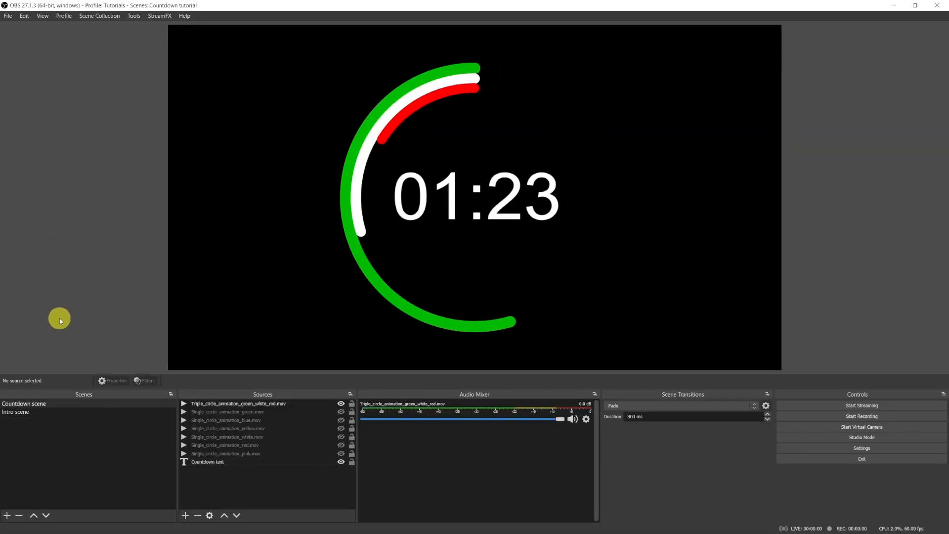
pyautogui.moveTo(61, 394)
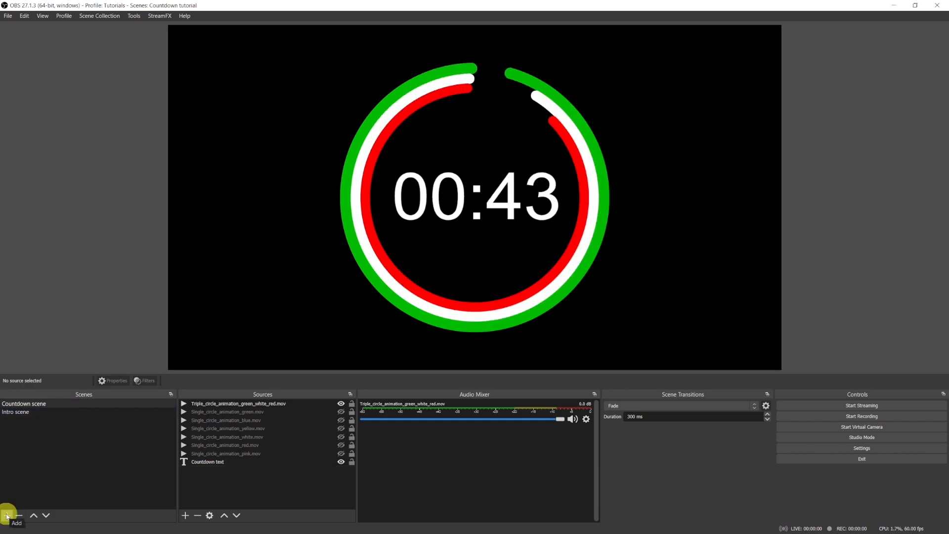
# Step: Add a new scene named 'Waiting scene'
pyautogui.click(6, 513)
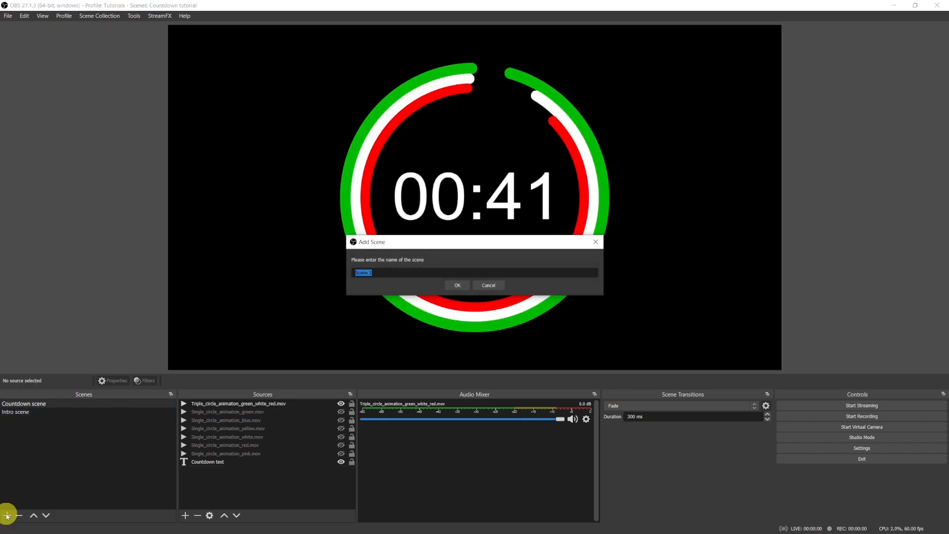
pyautogui.write('Waiting s')
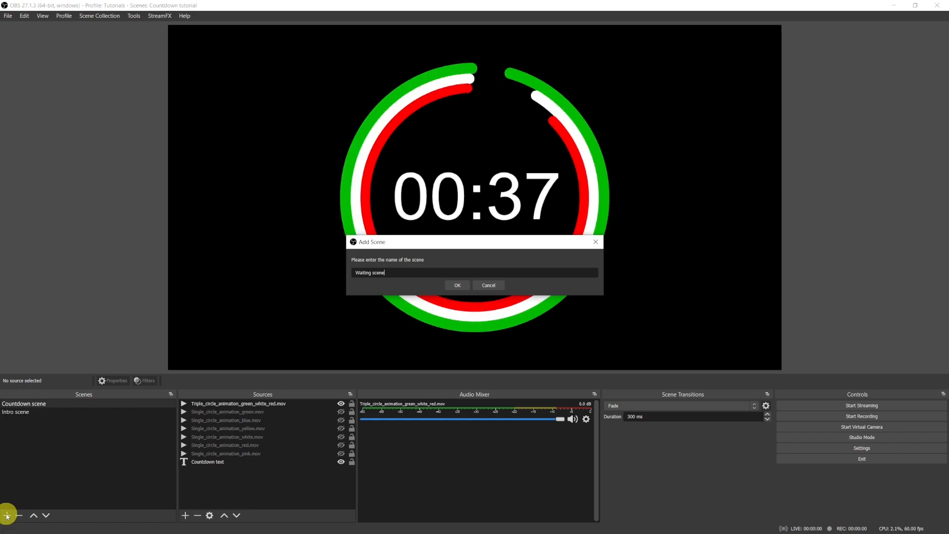
pyautogui.click(457, 285)
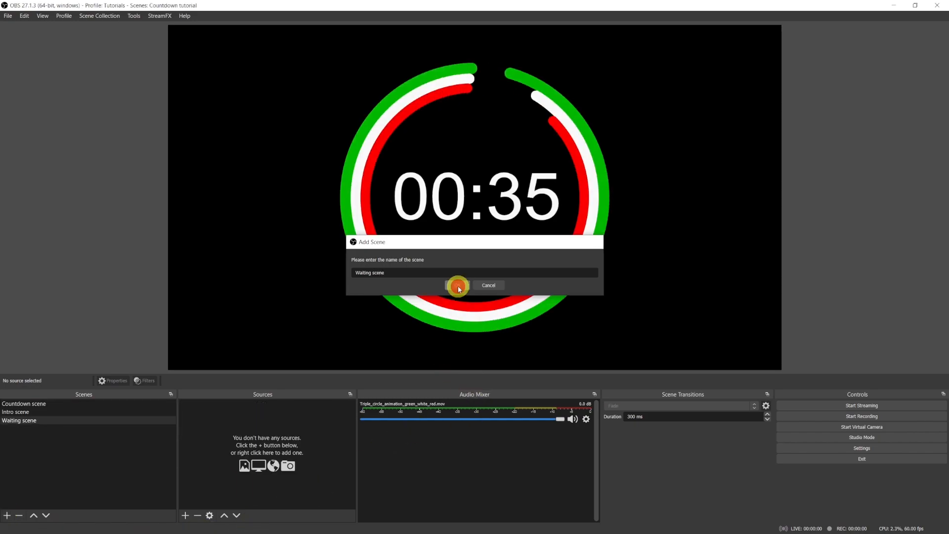
pyautogui.click(457, 285)
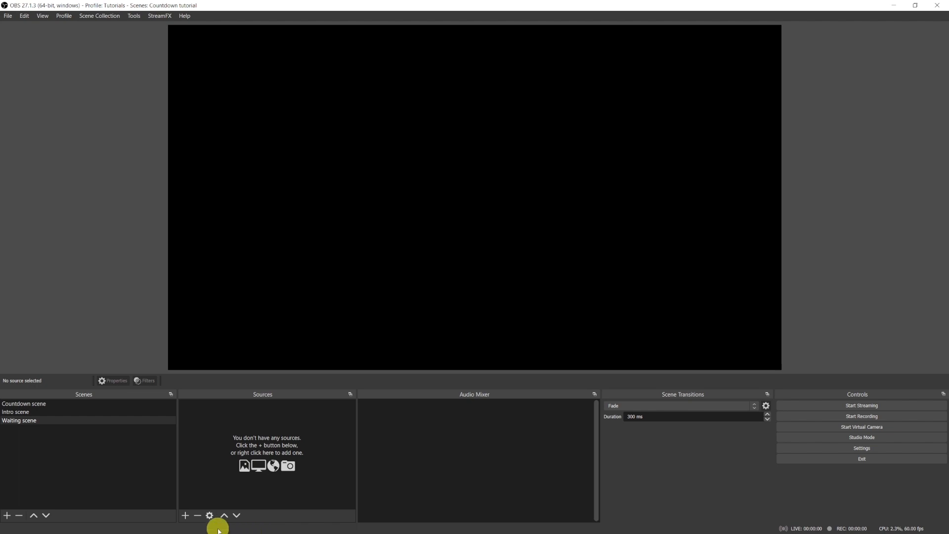
# Step: Nest the existing Countdown scene in Waiting and shrink it into the upper-left corner
pyautogui.click(185, 515)
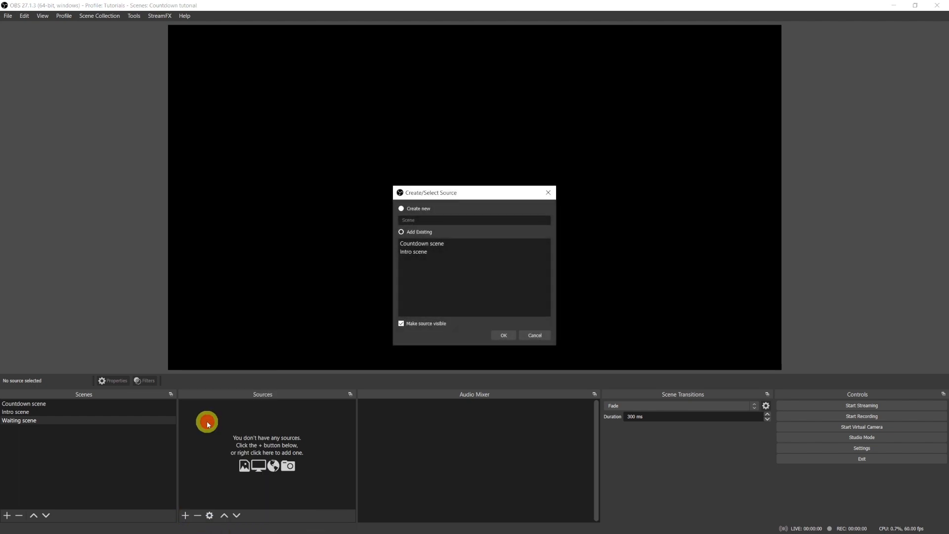
pyautogui.click(422, 243)
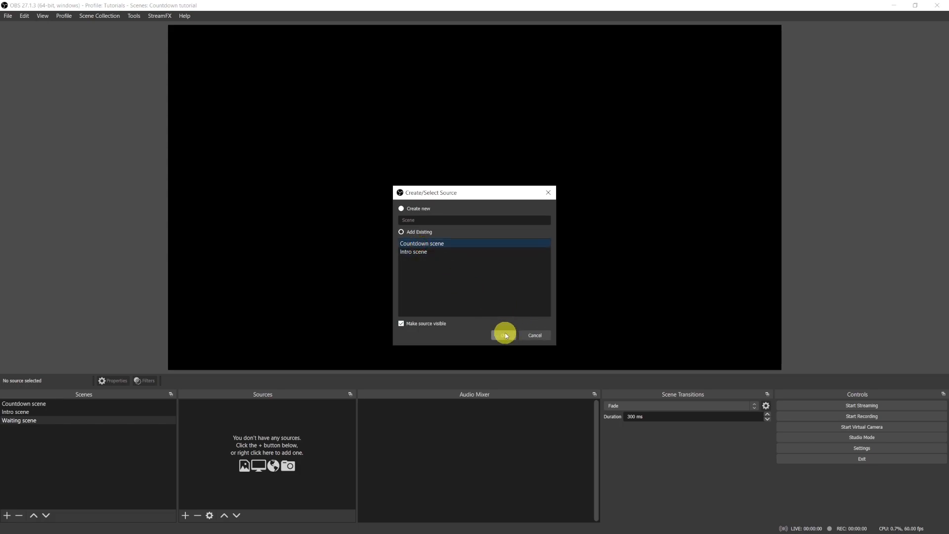
pyautogui.click(504, 335)
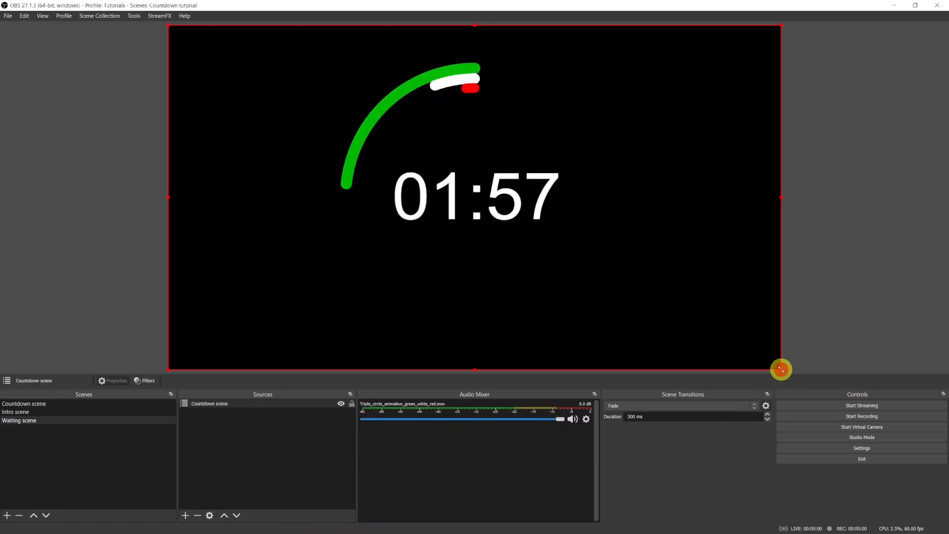
pyautogui.moveTo(779, 369); pyautogui.dragTo(477, 210)
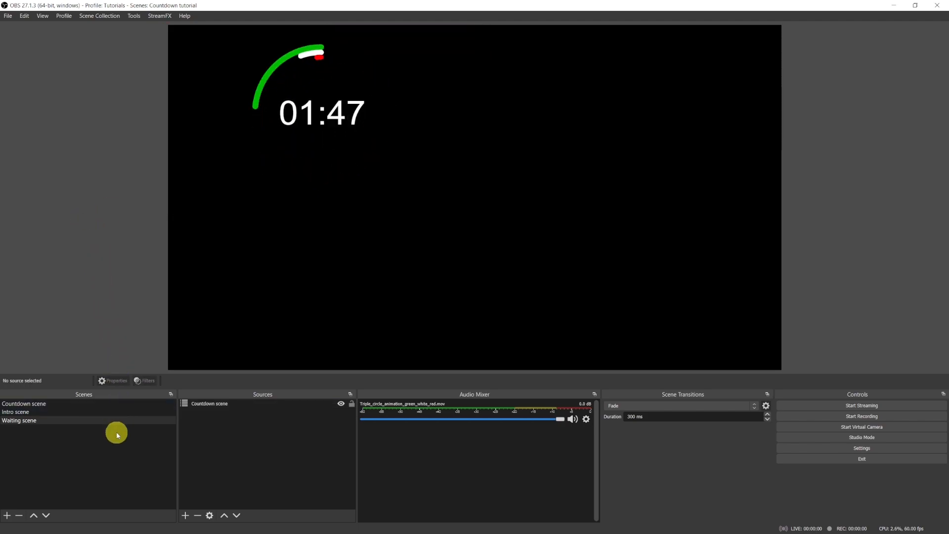
pyautogui.moveTo(123, 459)
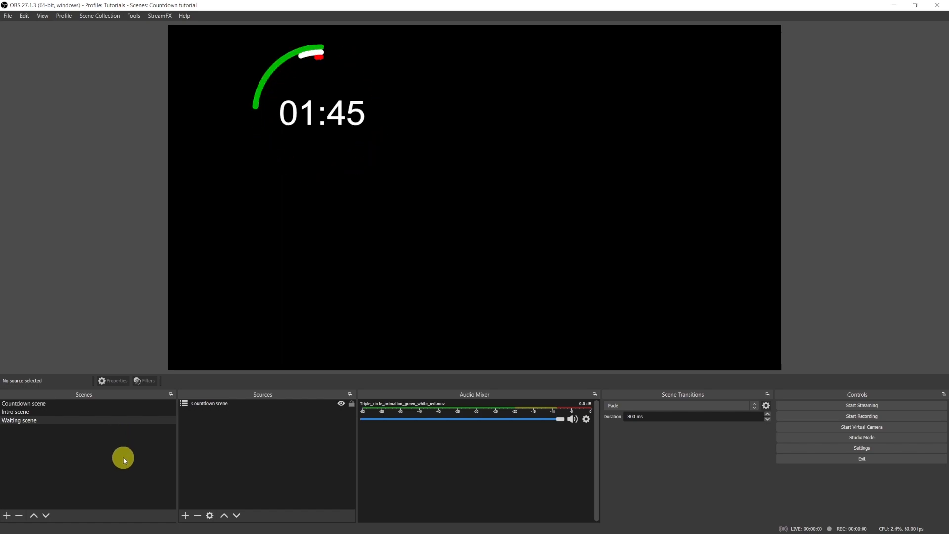
pyautogui.moveTo(118, 459)
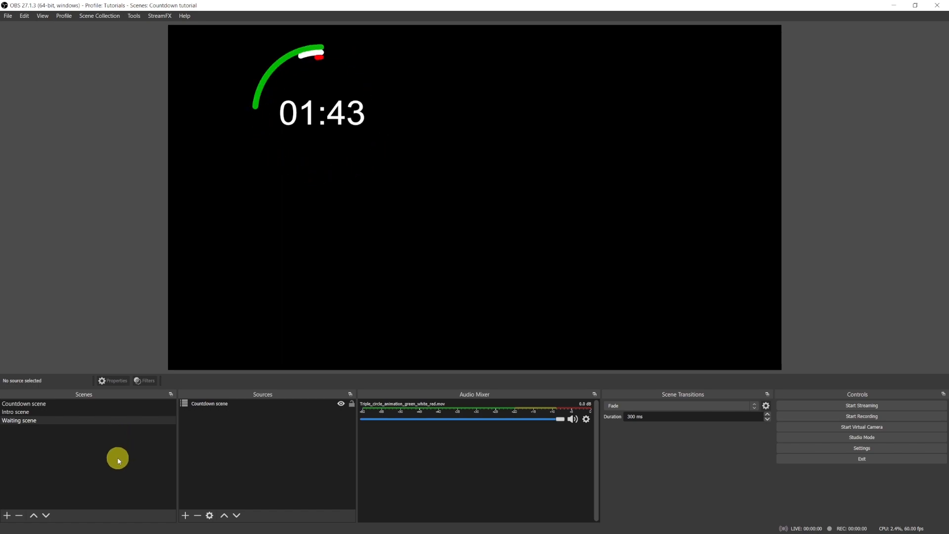
pyautogui.moveTo(112, 458)
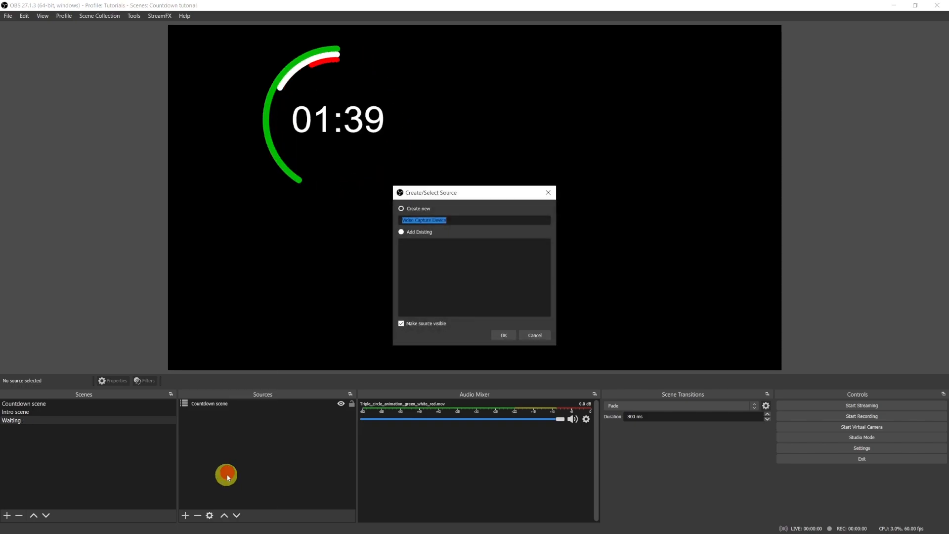
# Step: Add a video capture source named 'Sony' using the Cam Link 4K device
pyautogui.write('Sony')
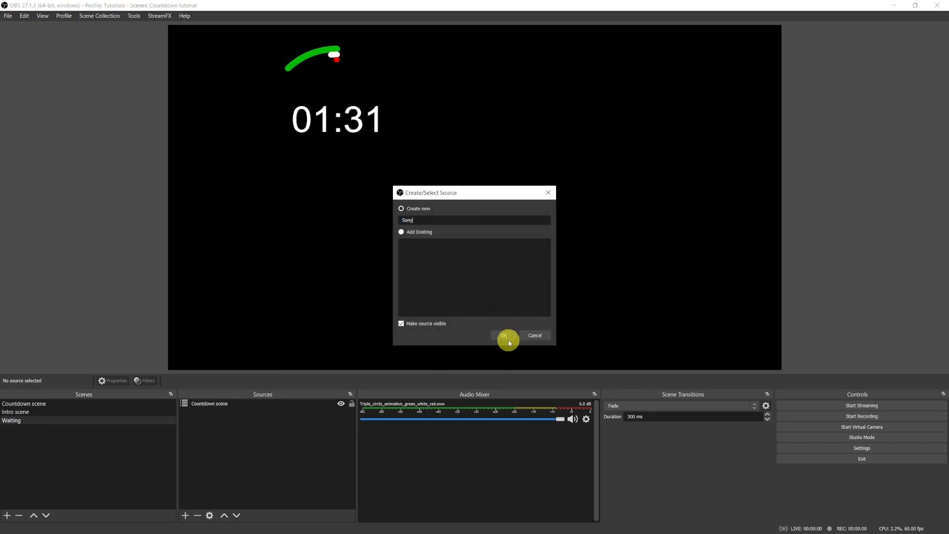
pyautogui.click(504, 335)
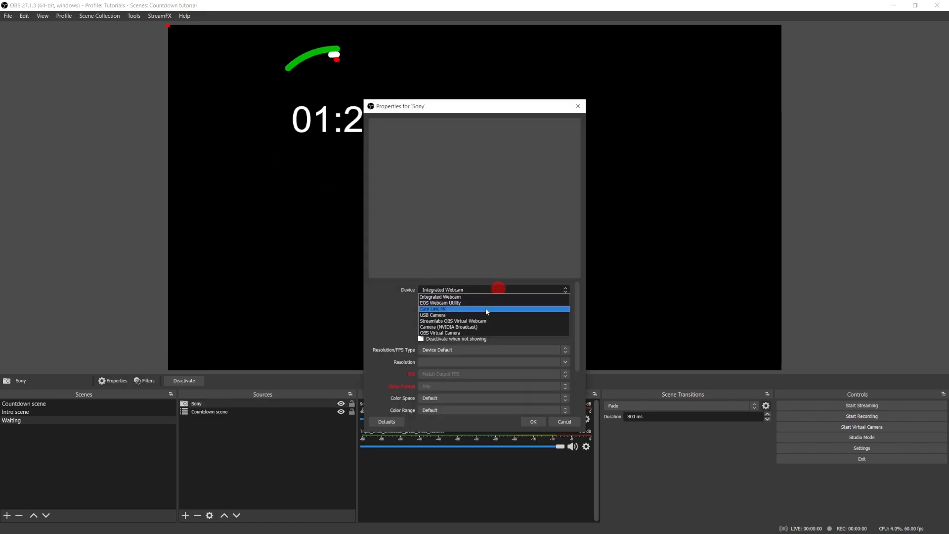
pyautogui.click(452, 308)
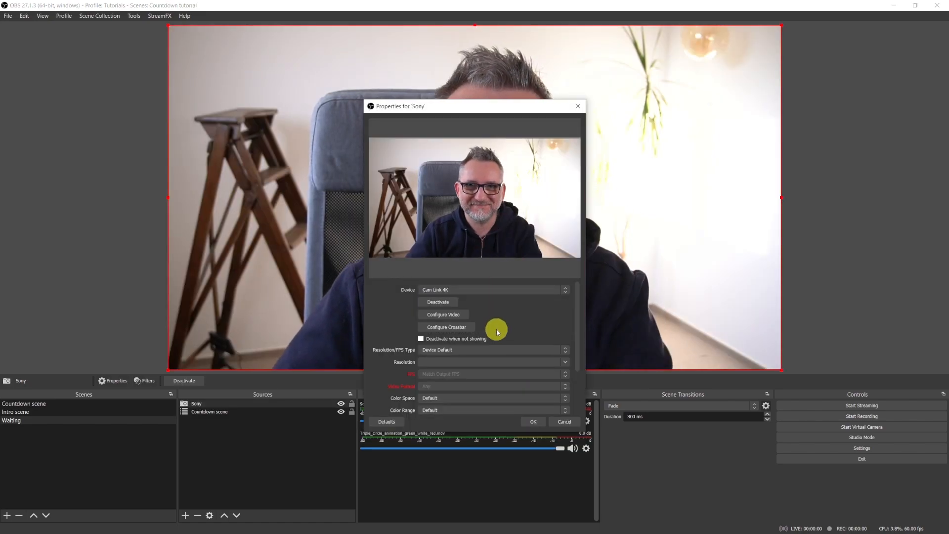
pyautogui.click(533, 421)
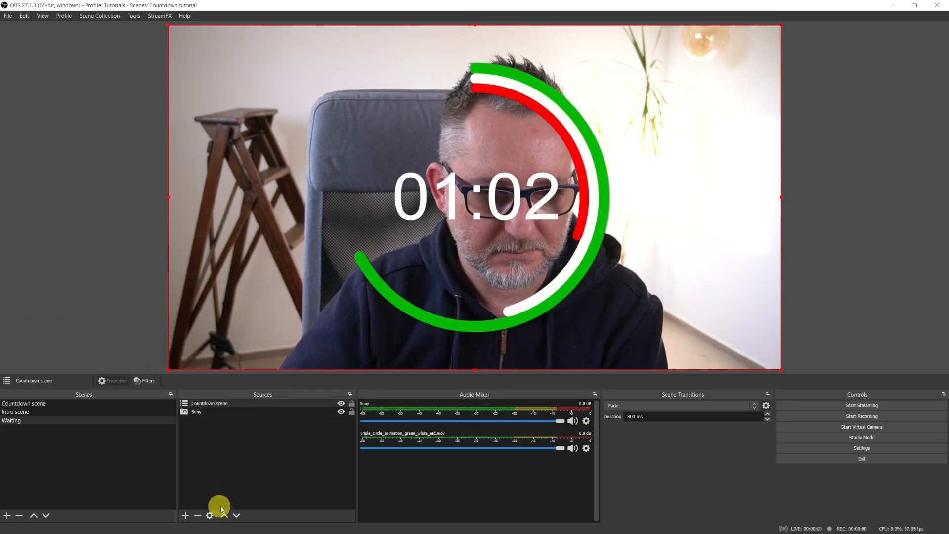
pyautogui.click(186, 515)
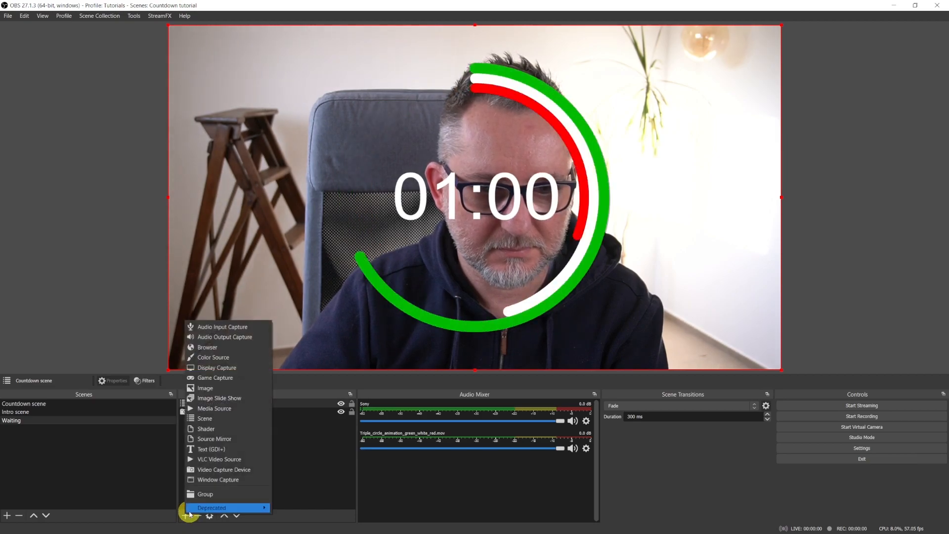
pyautogui.moveTo(214, 357)
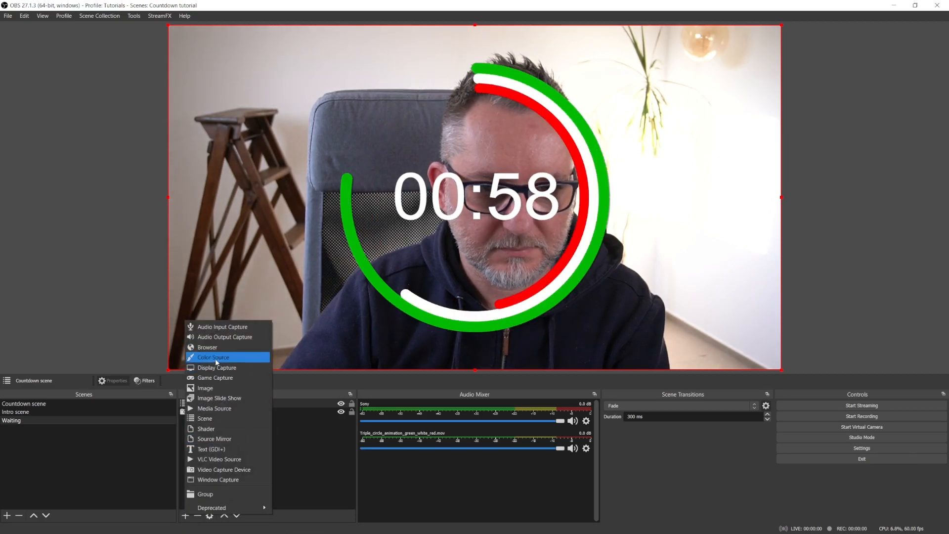
# Step: Add a black Color Source filling the 1920×1080 Waiting scene
pyautogui.click(213, 357)
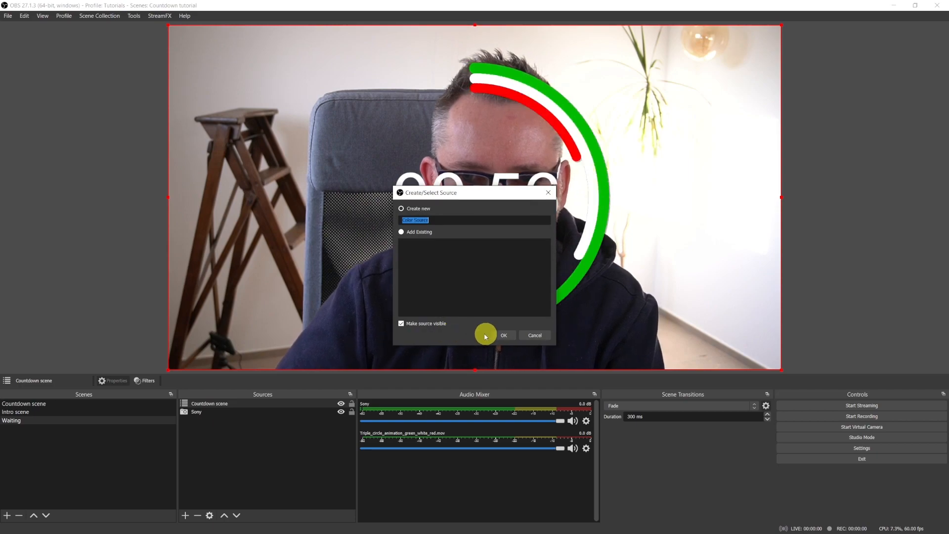
pyautogui.click(504, 335)
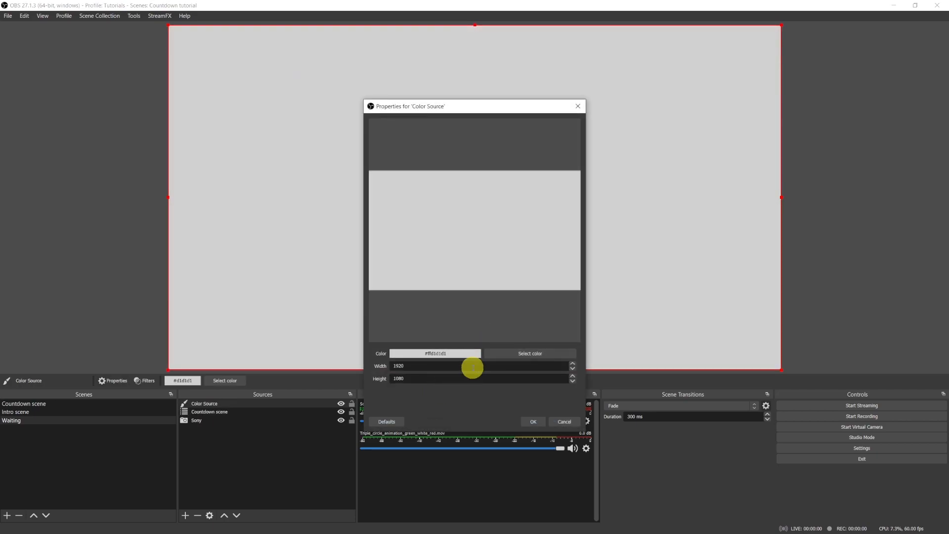
pyautogui.click(530, 352)
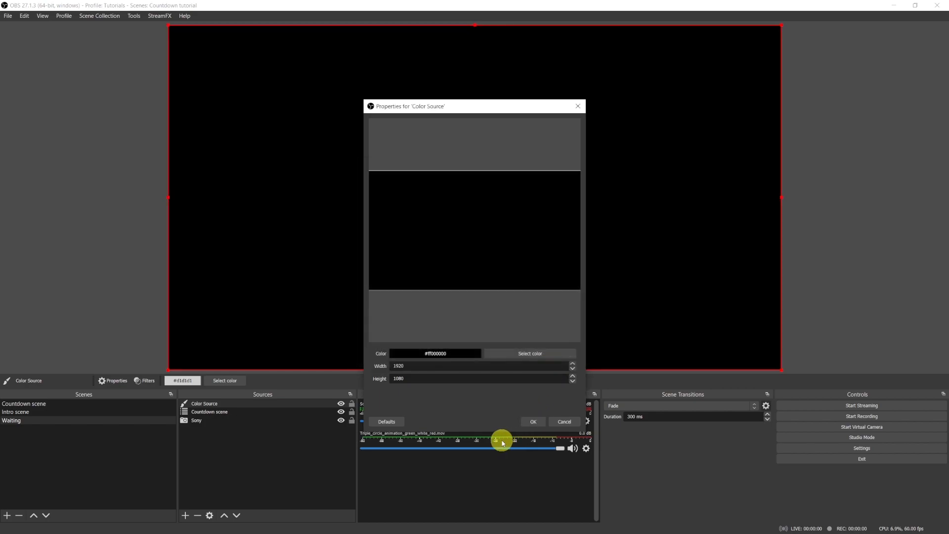
pyautogui.rightClick(204, 403)
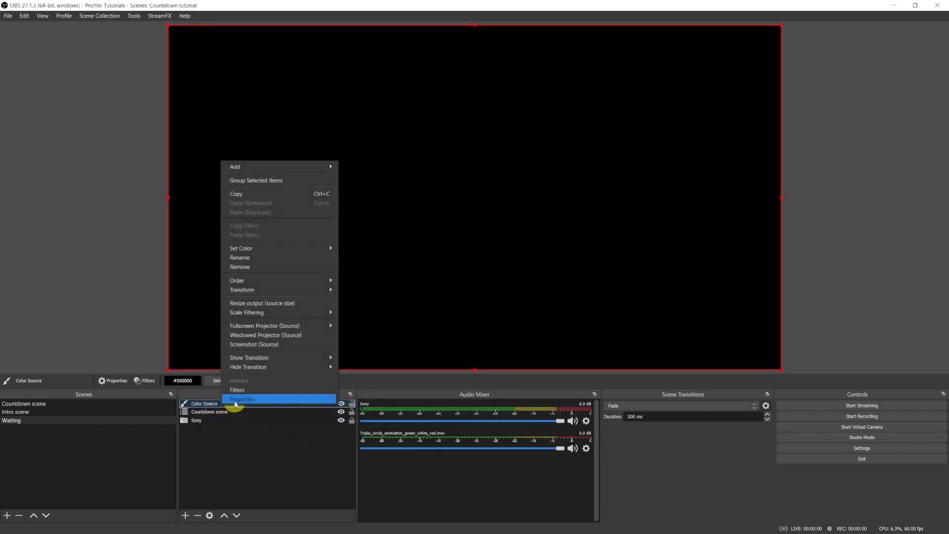
# Step: Give the black Color Source a Color Correction filter with opacity about 0.86
pyautogui.click(237, 399)
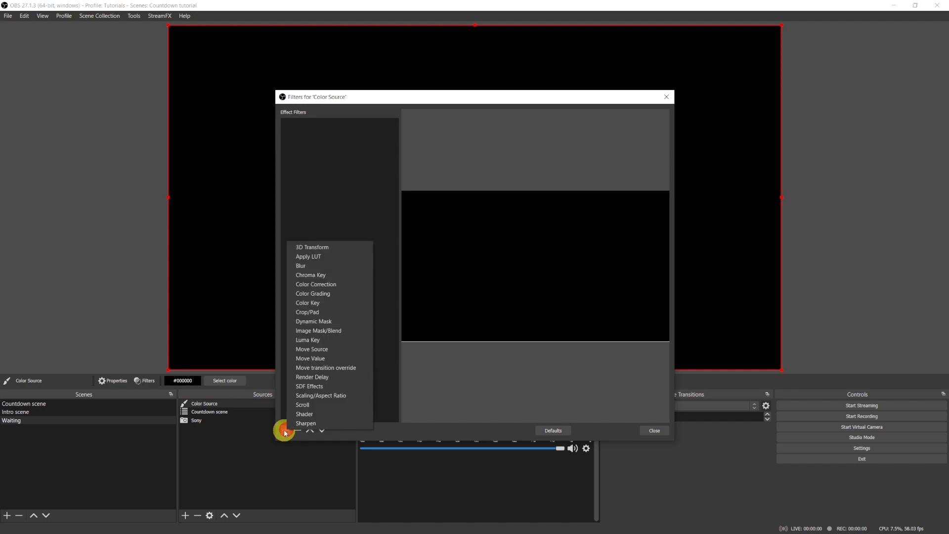
pyautogui.click(315, 285)
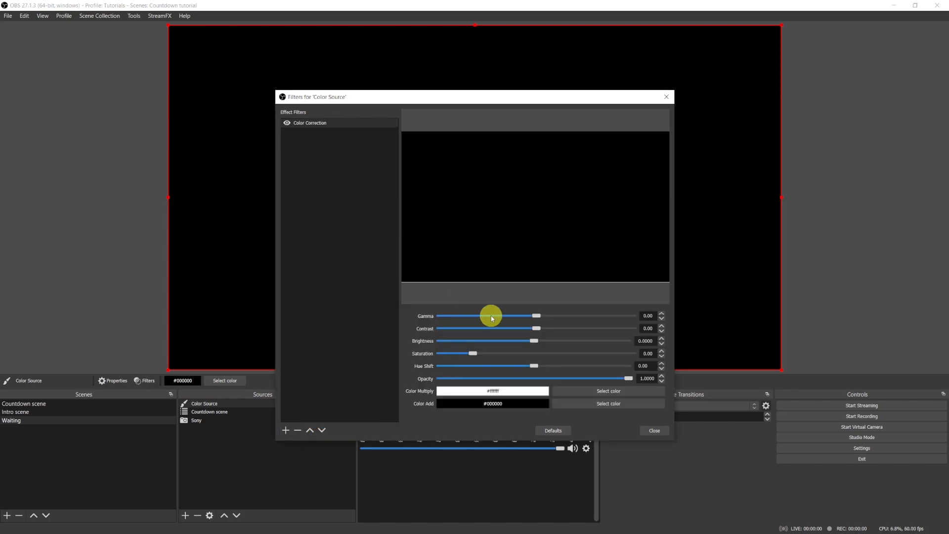
pyautogui.moveTo(629, 378); pyautogui.dragTo(598, 378)
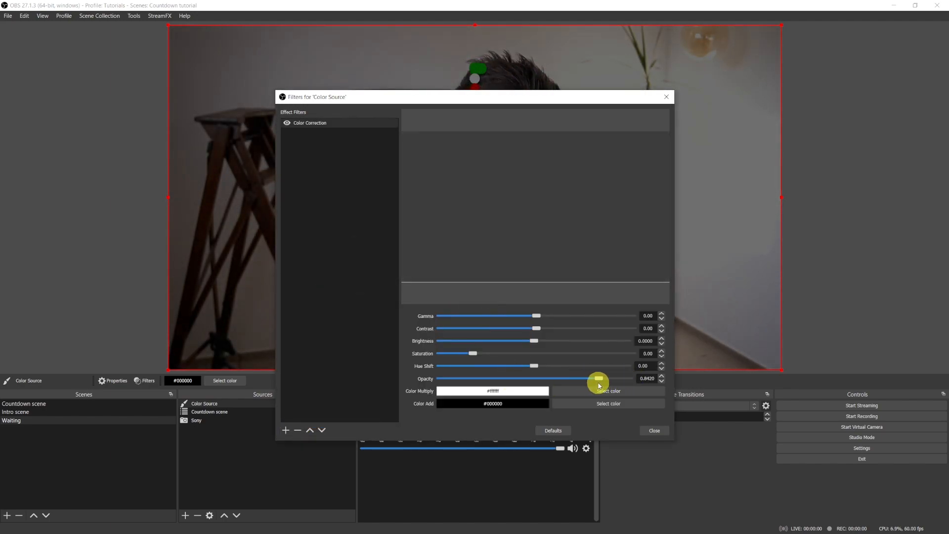
pyautogui.moveTo(475, 97); pyautogui.dragTo(732, 162)
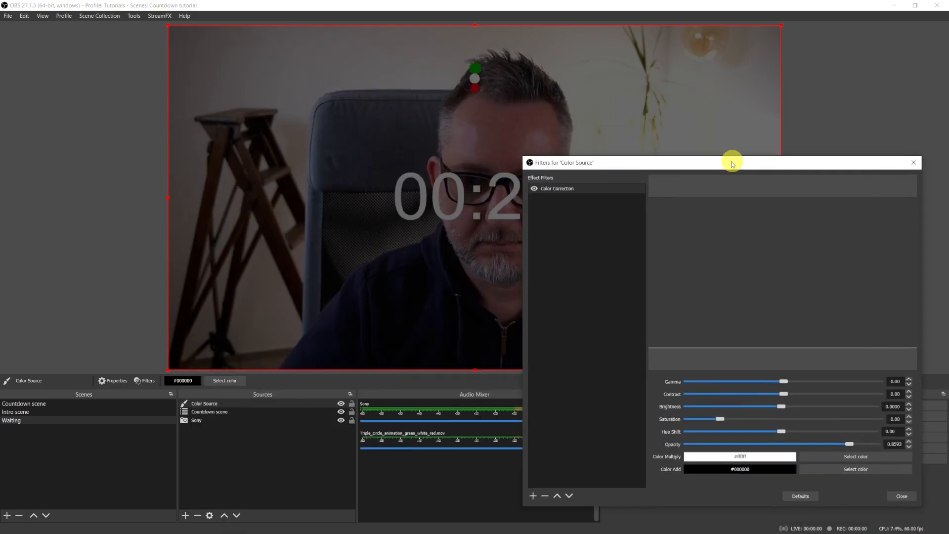
pyautogui.moveTo(732, 162); pyautogui.dragTo(776, 125)
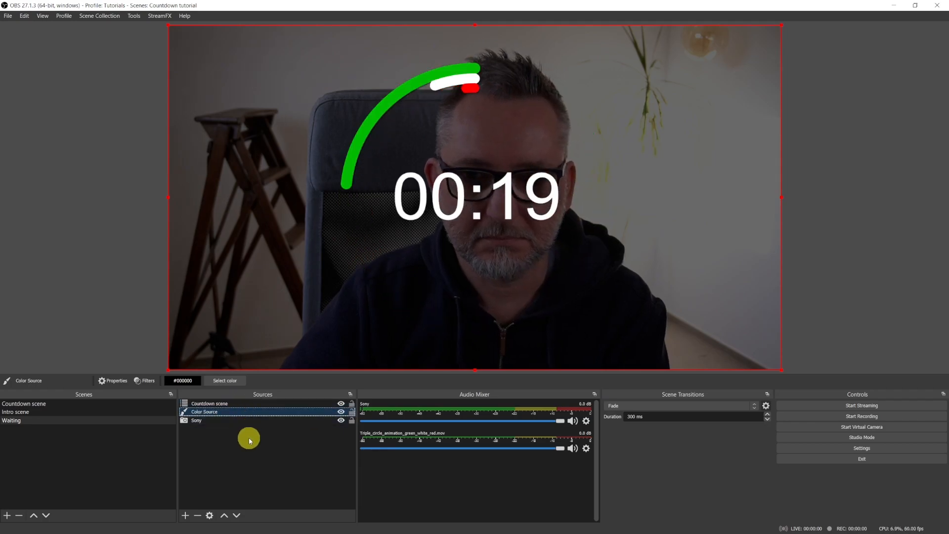
pyautogui.moveTo(238, 442)
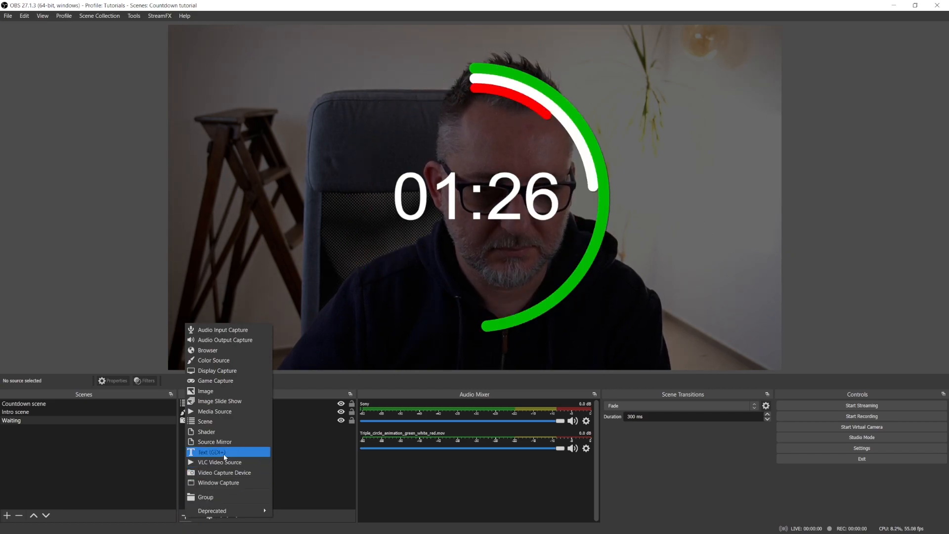
# Step: Add a Text (GDI+) source reading 'Sessions starts in' and select it for positioning
pyautogui.click(209, 452)
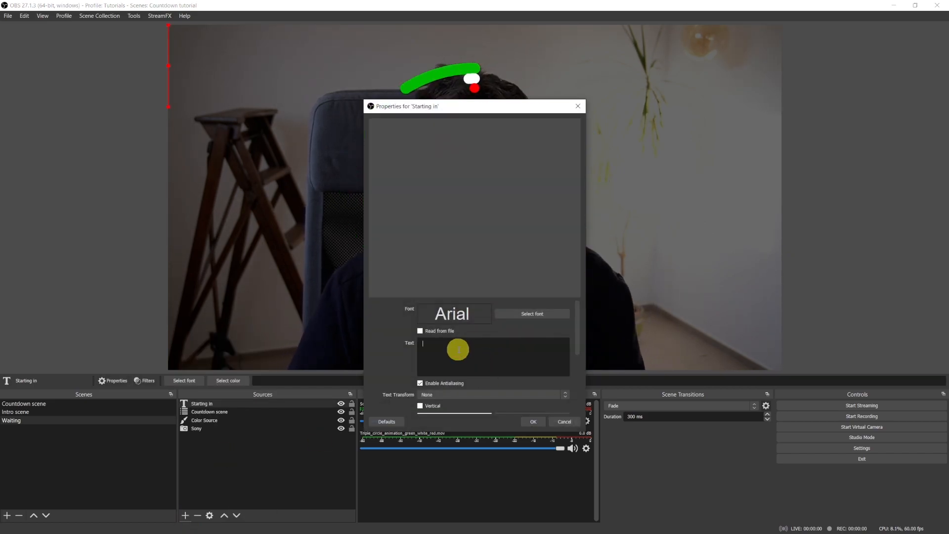
pyautogui.write('Sessions starts')
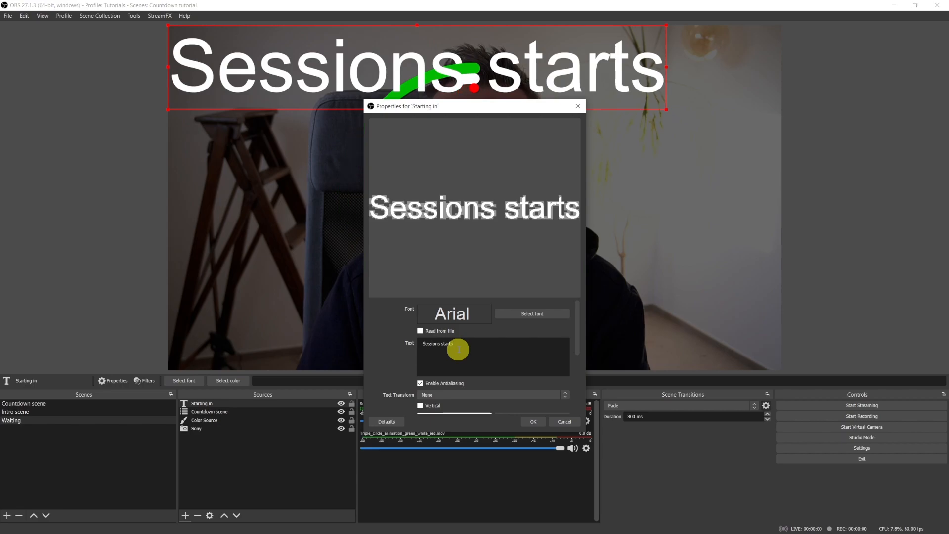
pyautogui.click(533, 421)
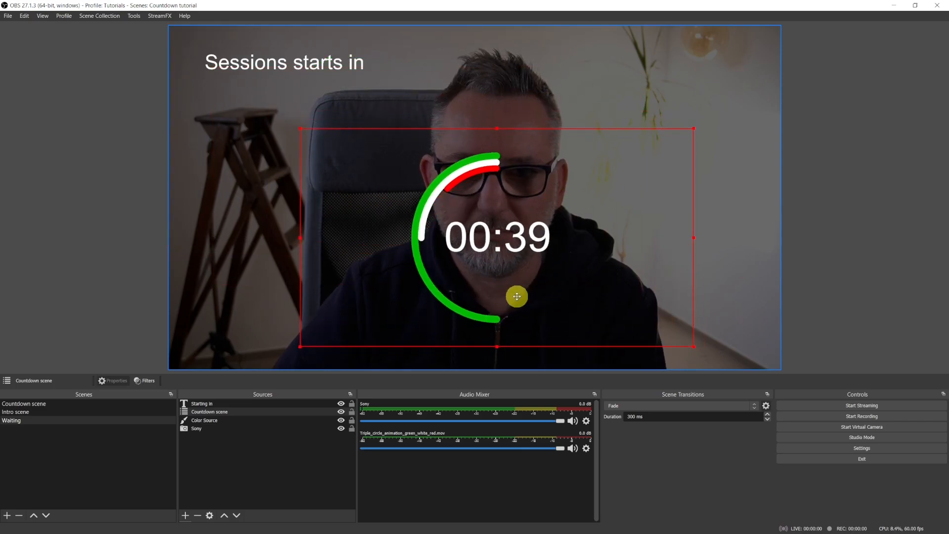
pyautogui.click(202, 403)
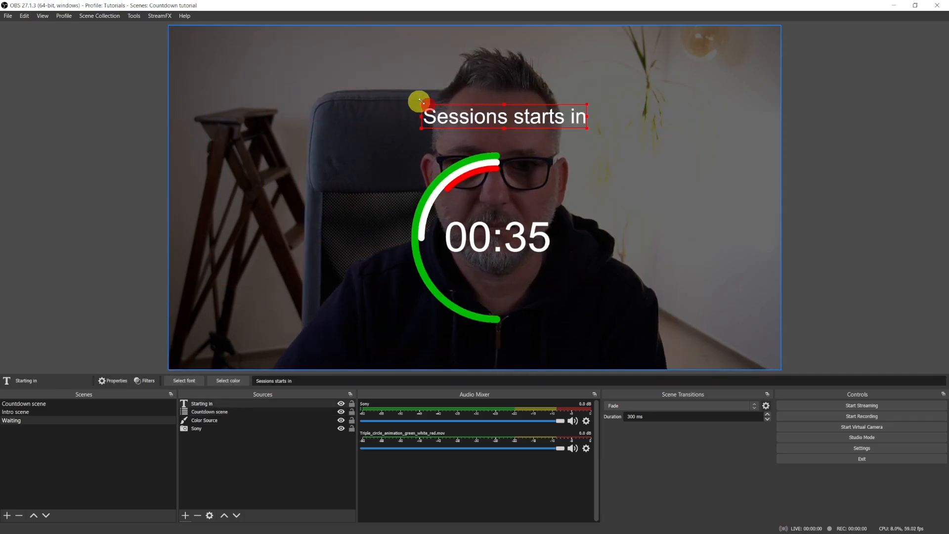